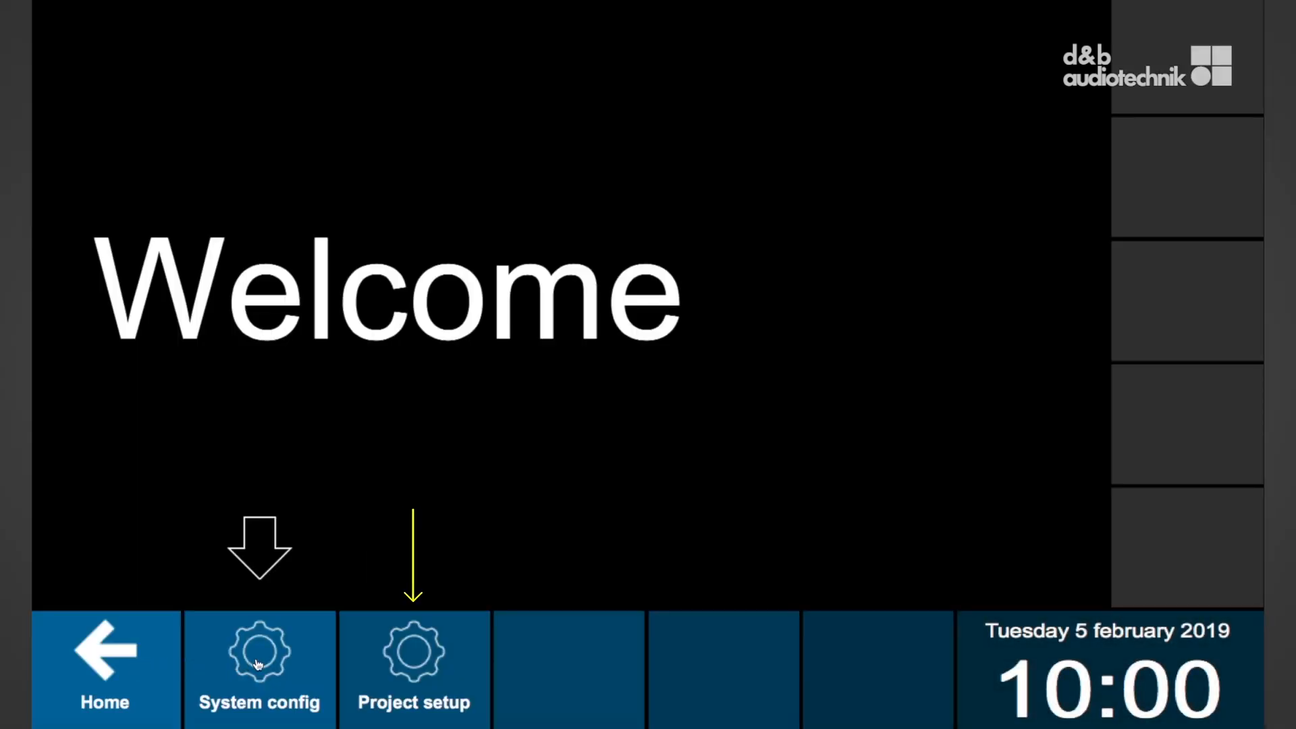
# Step: Set the number of amplifiers to 3 in System config
pyautogui.click(259, 662)
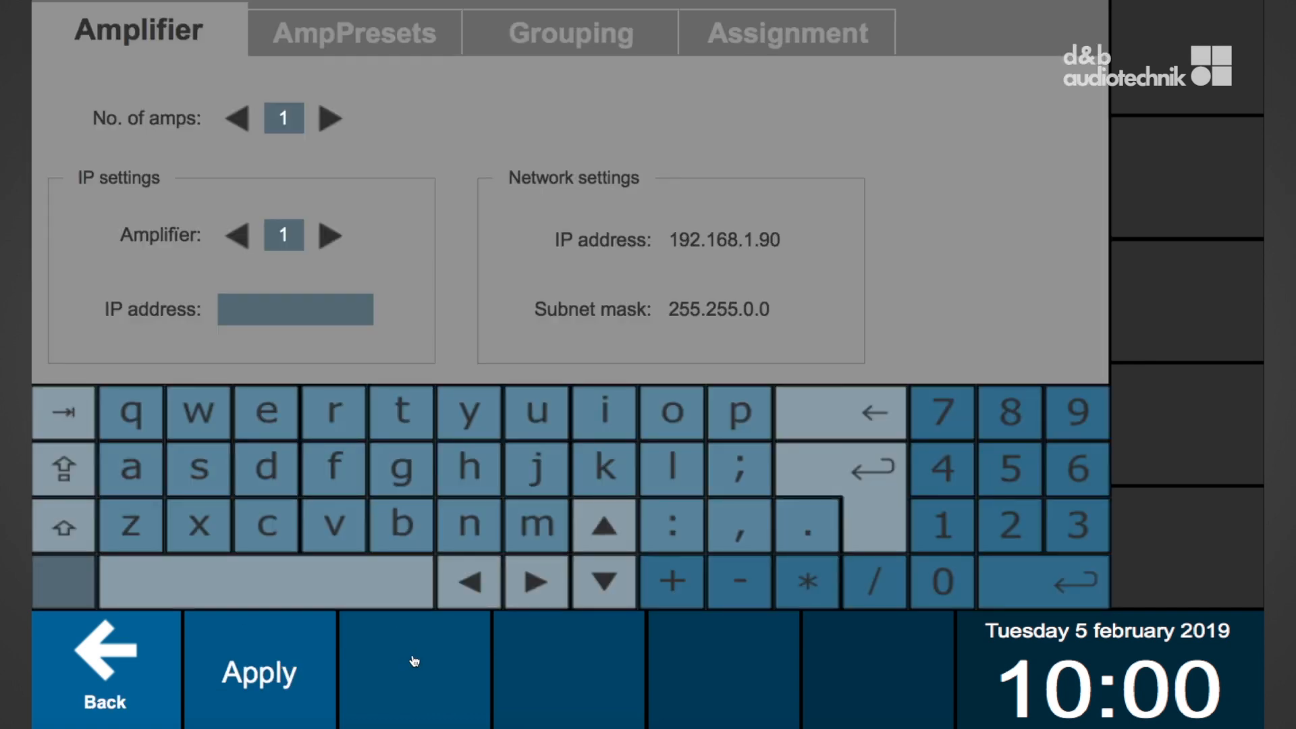
pyautogui.moveTo(347, 325)
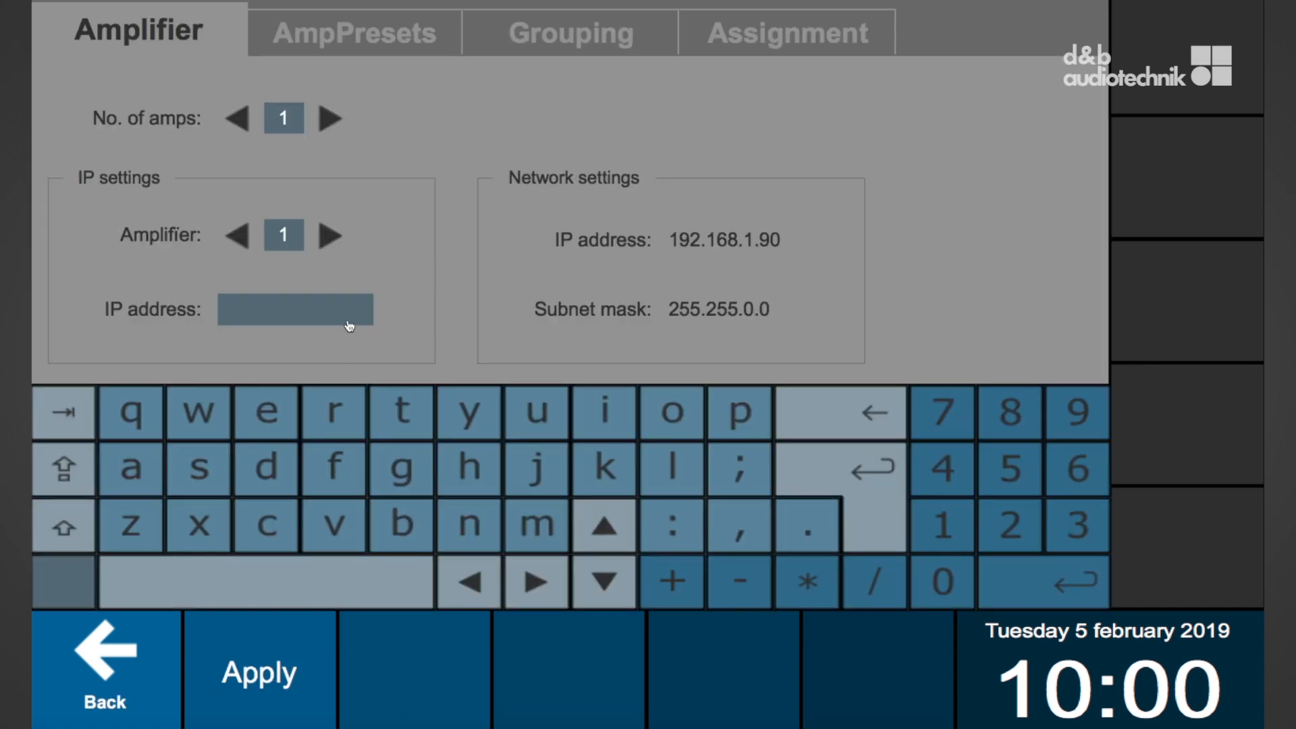
pyautogui.click(328, 119)
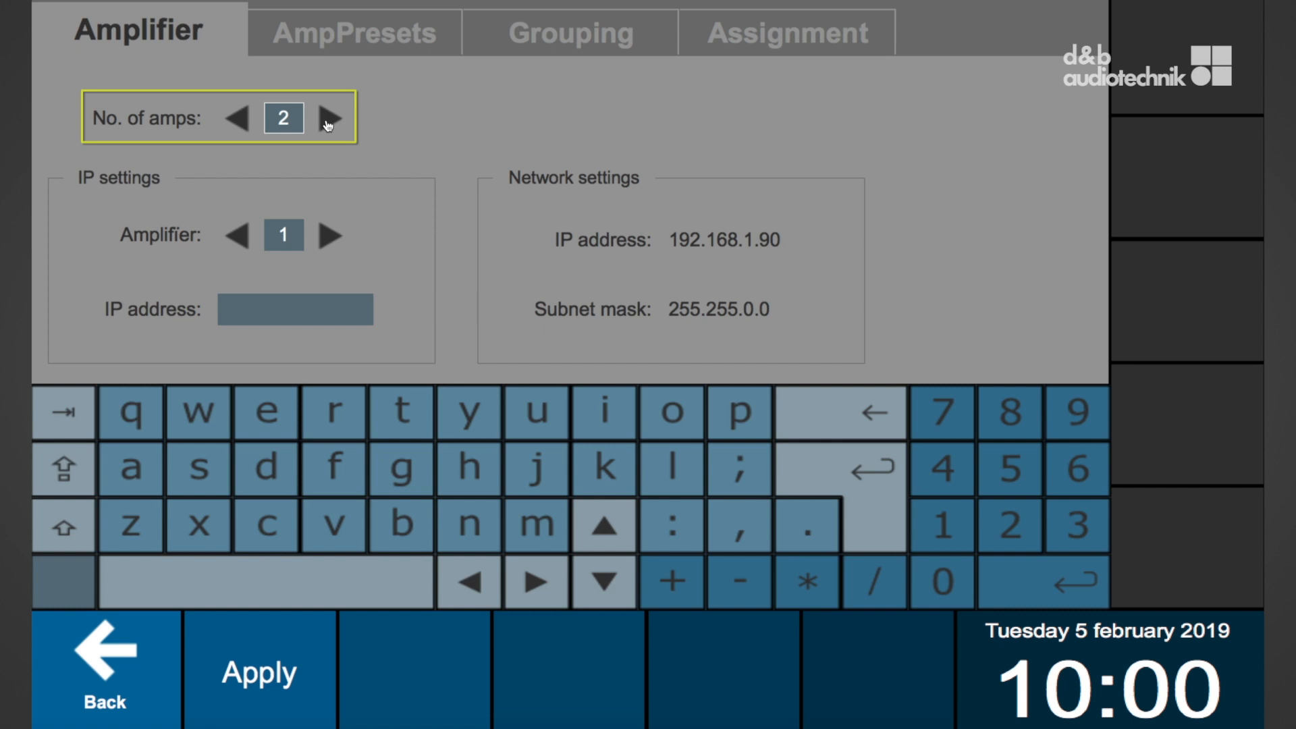
pyautogui.click(328, 119)
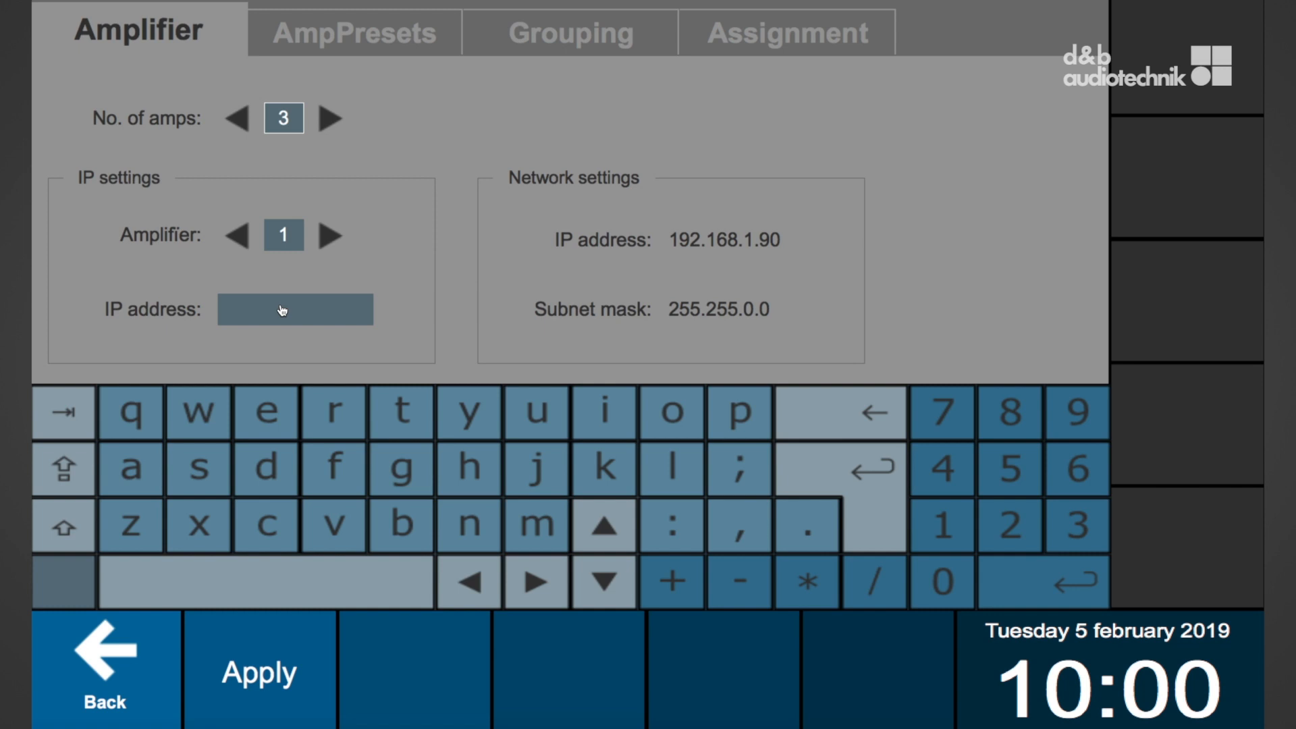
# Step: Enter IP addresses for amplifiers 1–3, amplifier 1 at 192.168.1.91
pyautogui.click(294, 309)
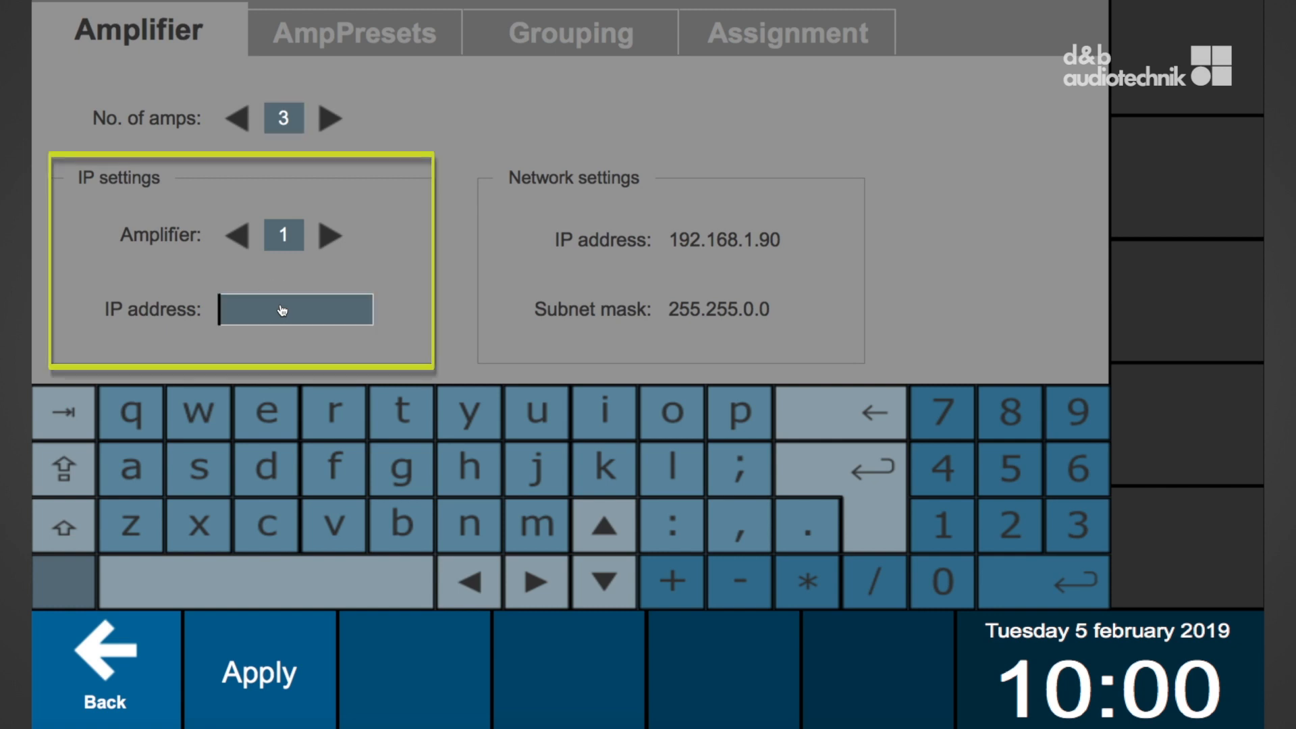
pyautogui.write('192.1')
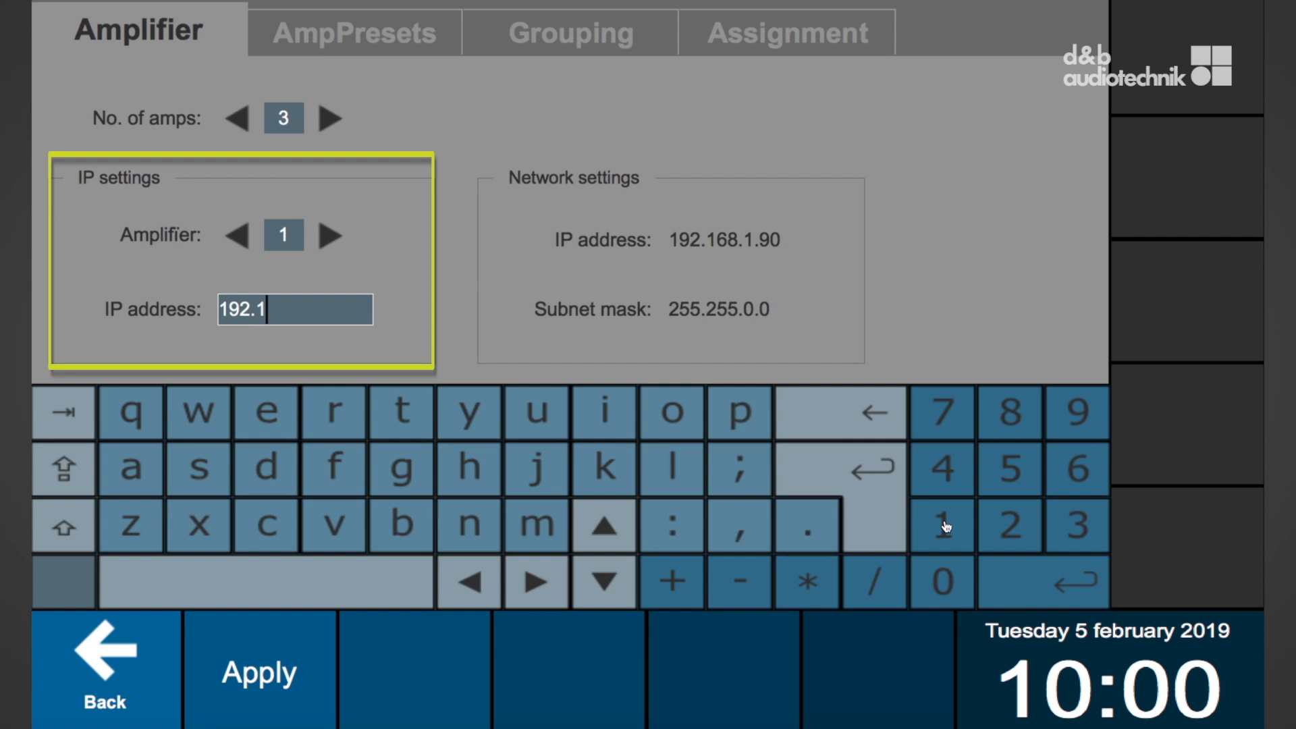
pyautogui.write('68.1.91')
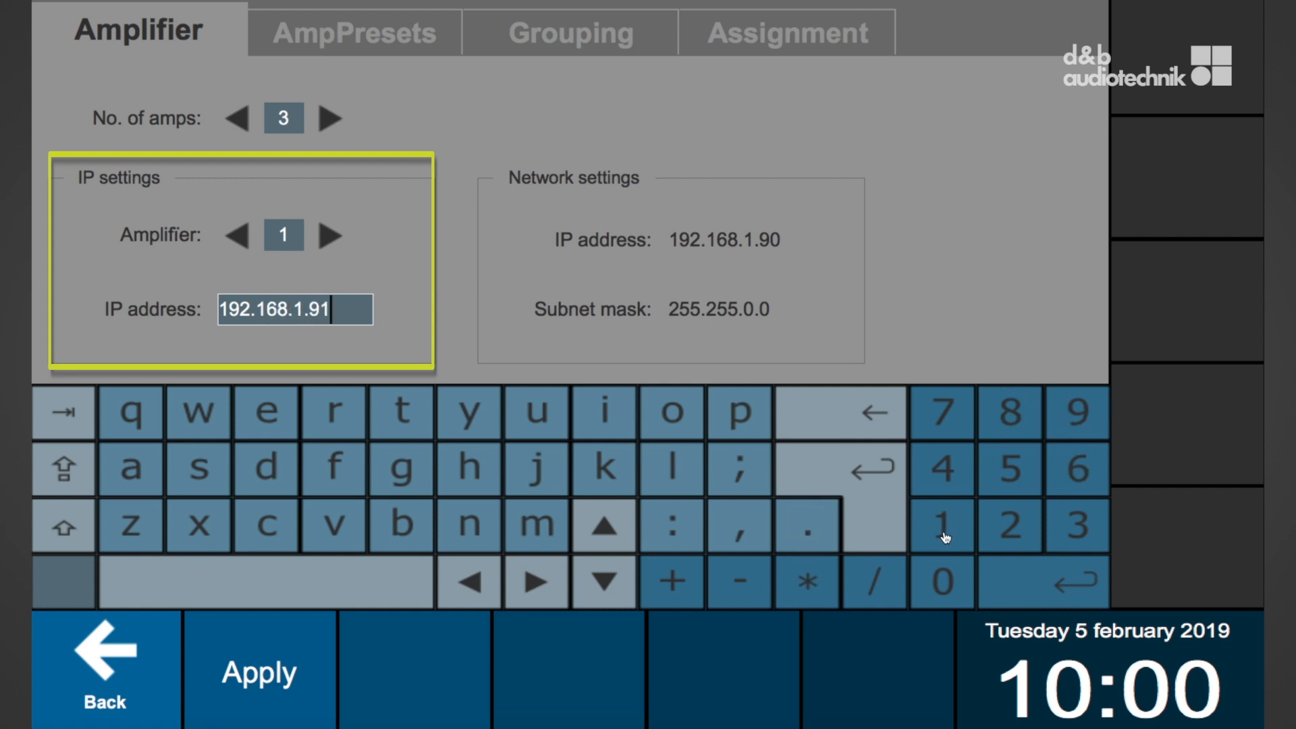
pyautogui.click(329, 235)
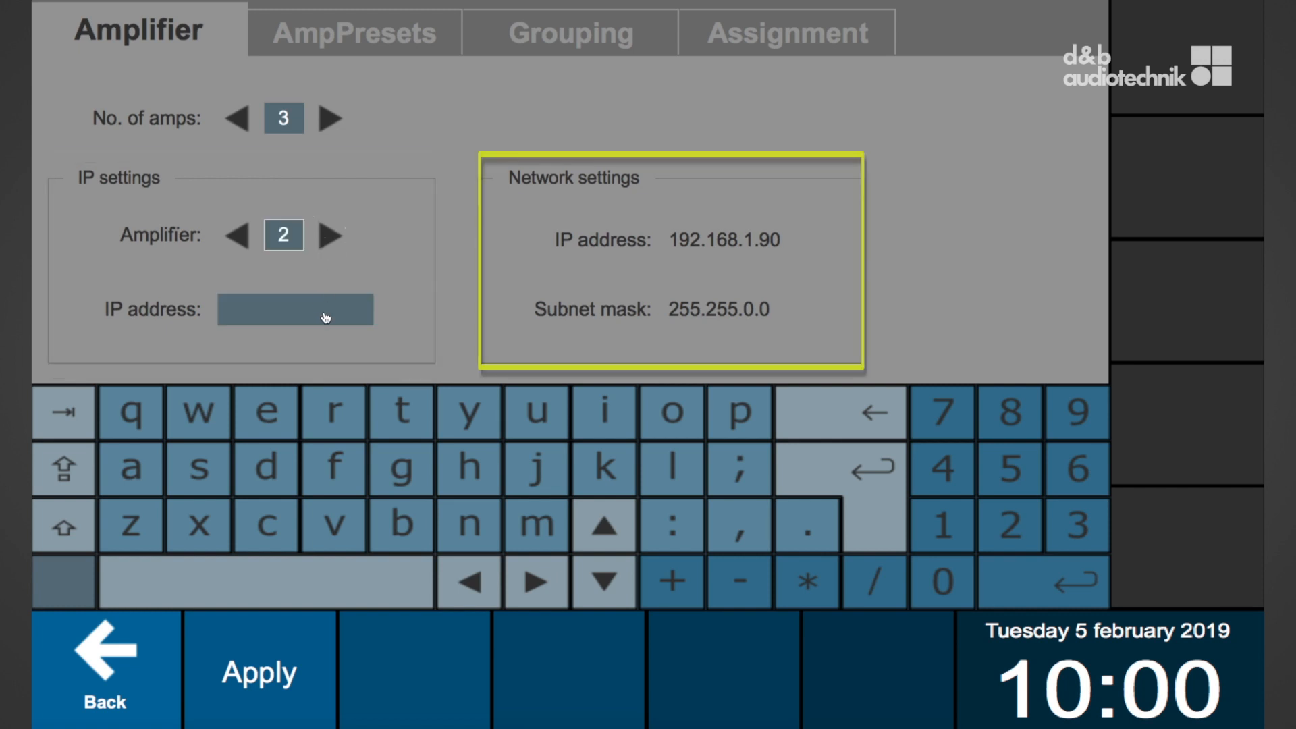
pyautogui.click(328, 235)
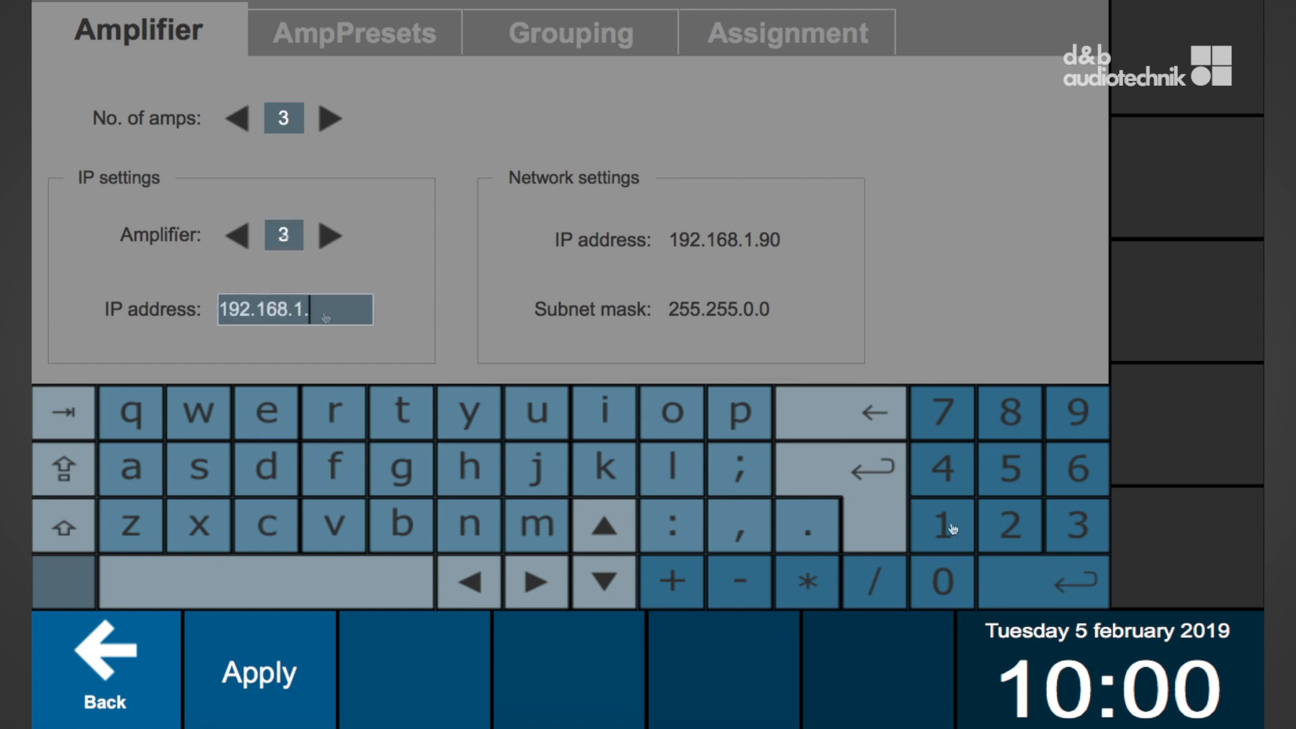
pyautogui.write('93')
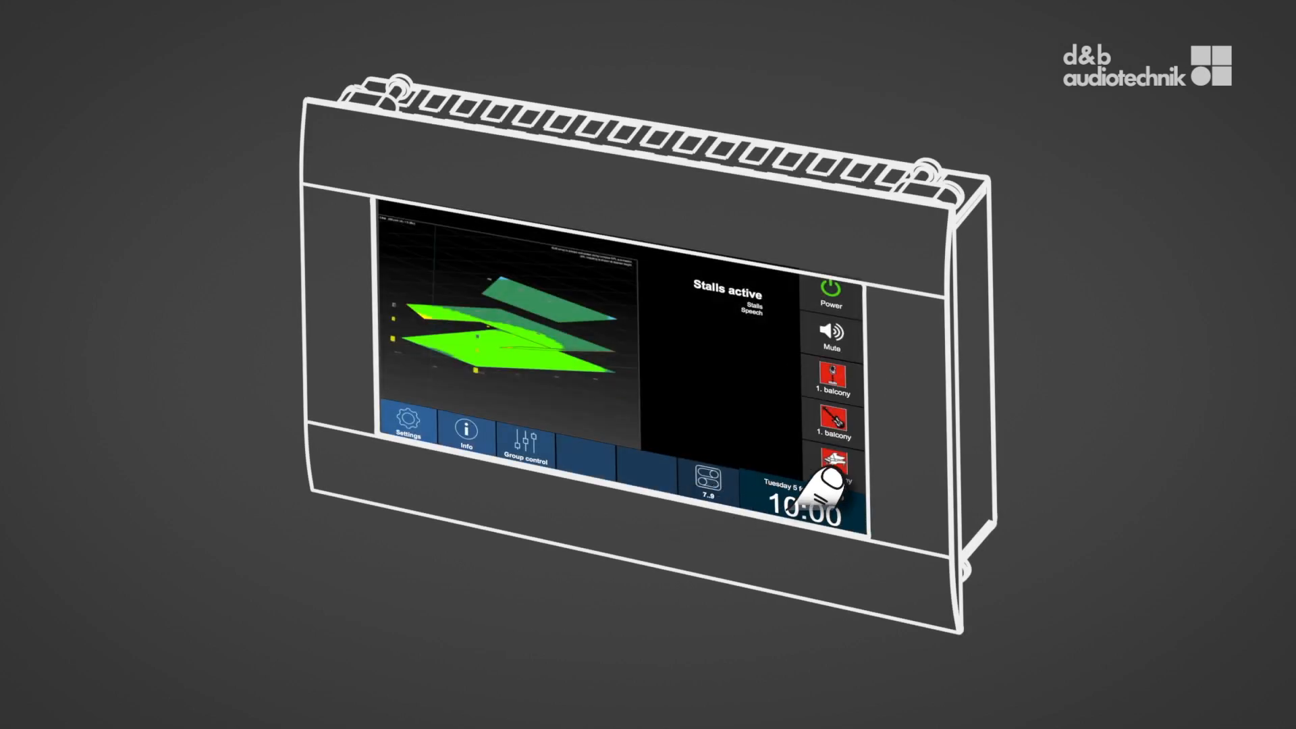
# Step: Leave the configuration pages and return to the home screen
pyautogui.click(834, 463)
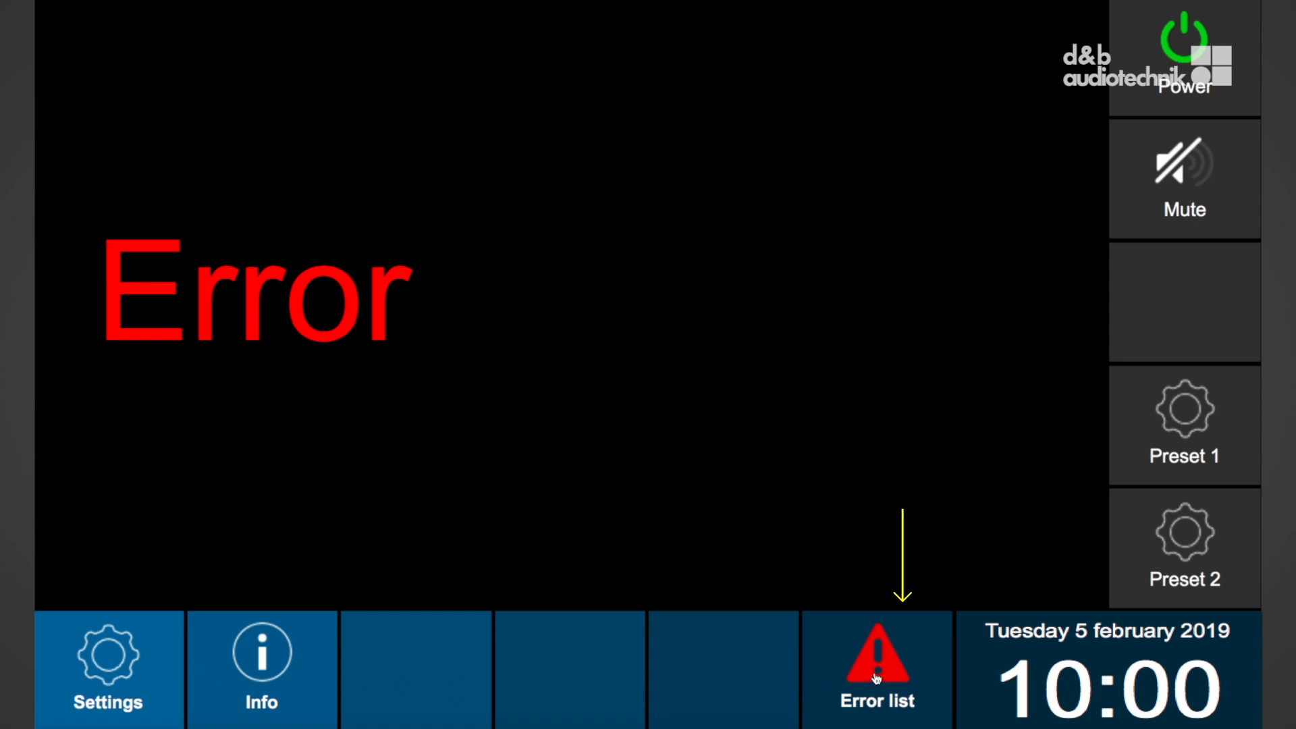
# Step: Show the error list of empty AmpPreset slots in amplifiers 1–3 and go to settings
pyautogui.click(876, 670)
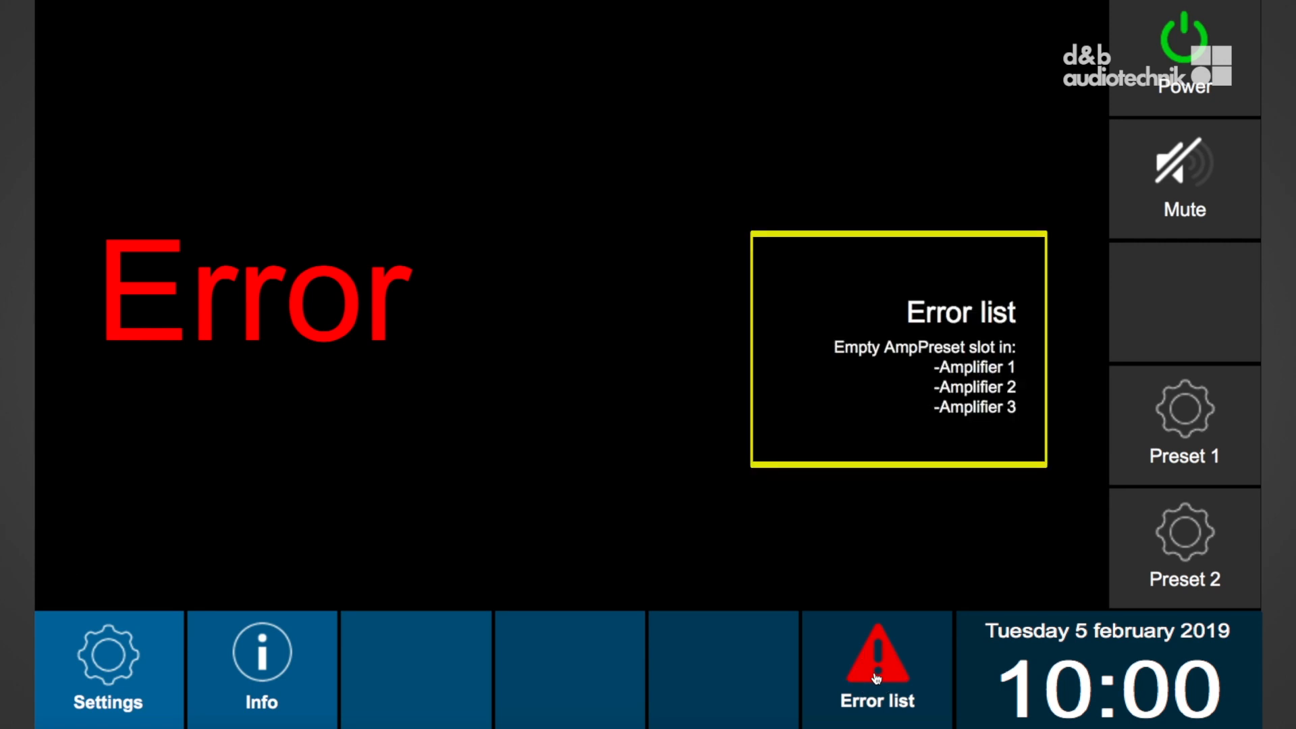
pyautogui.click(876, 662)
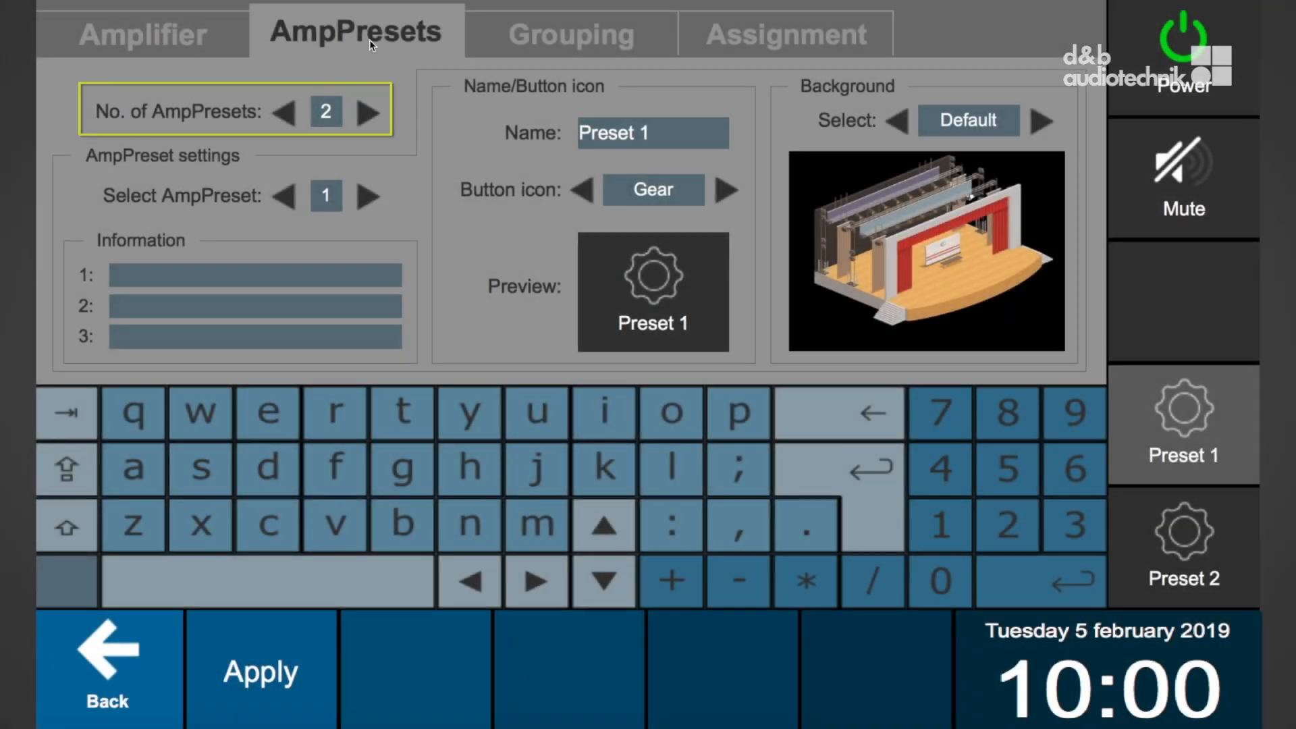
# Step: Raise AmpPresets to 9 and set preset 1's information lines to Stalls and Speech
pyautogui.click(367, 112)
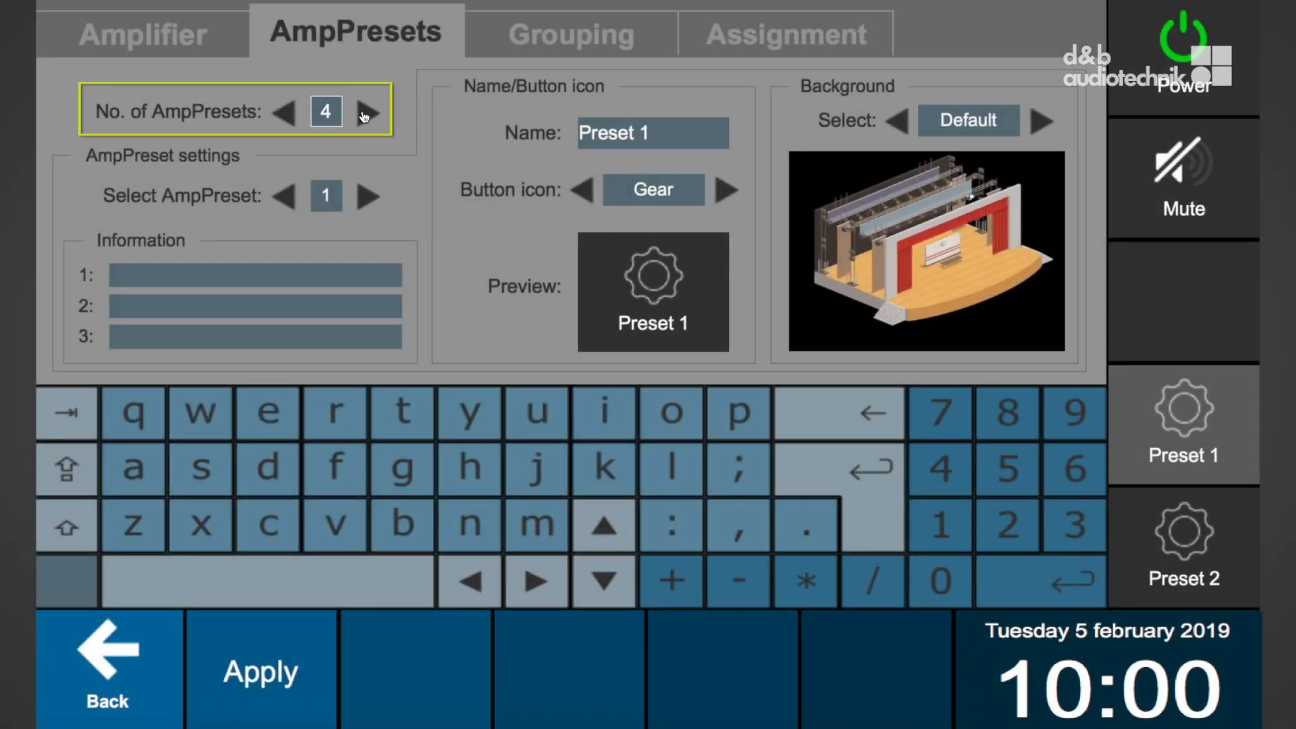
pyautogui.click(367, 112)
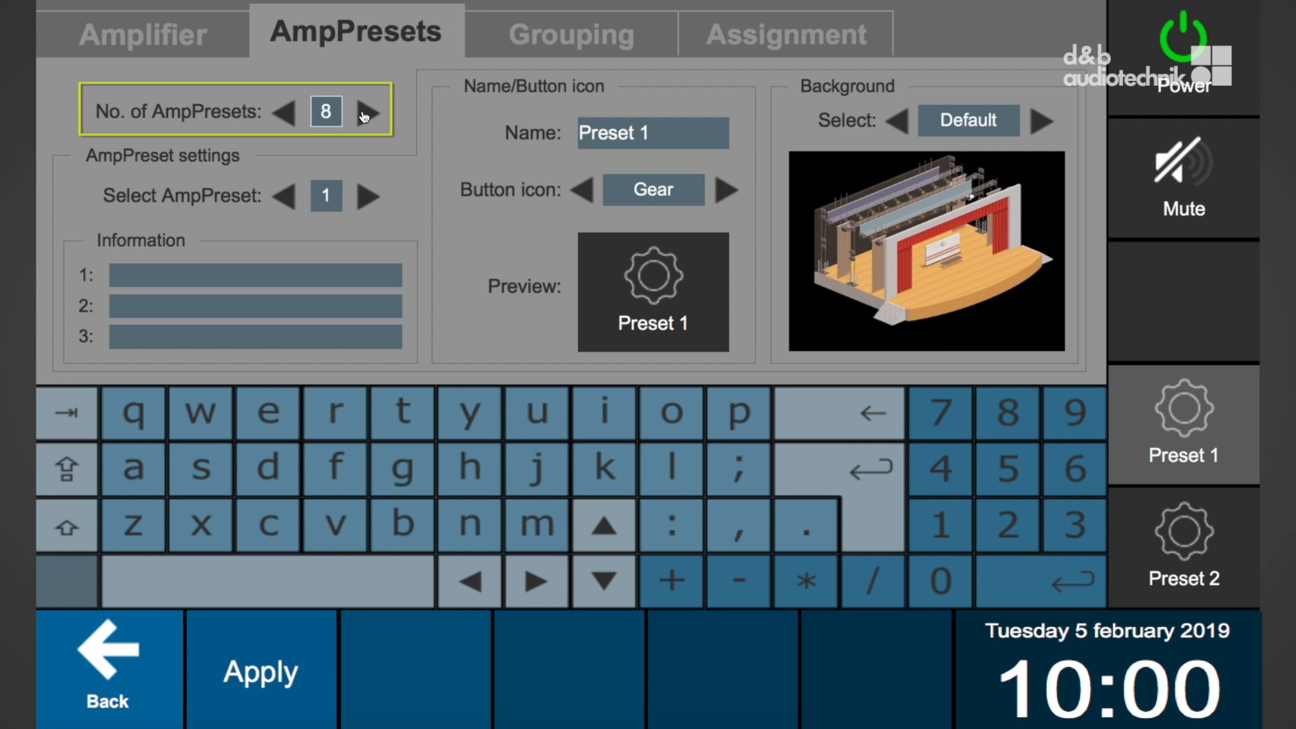
pyautogui.click(368, 112)
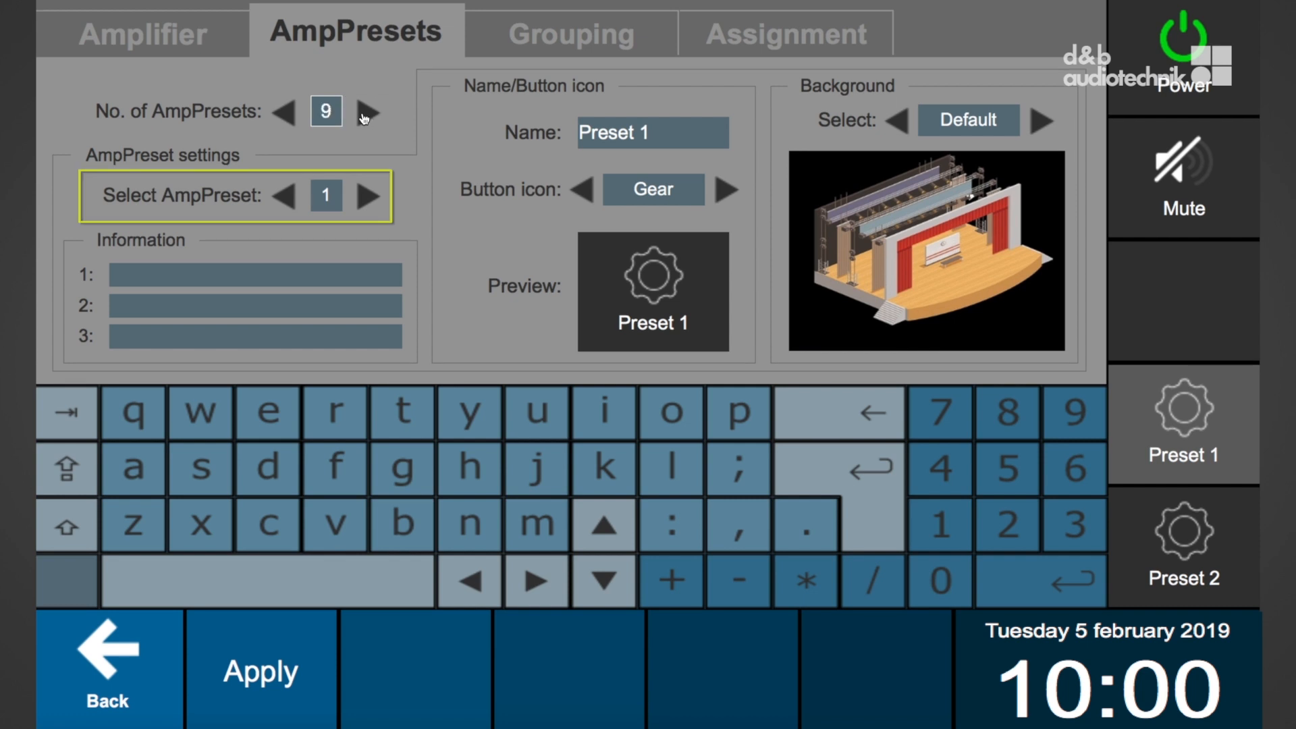
pyautogui.write('Sta')
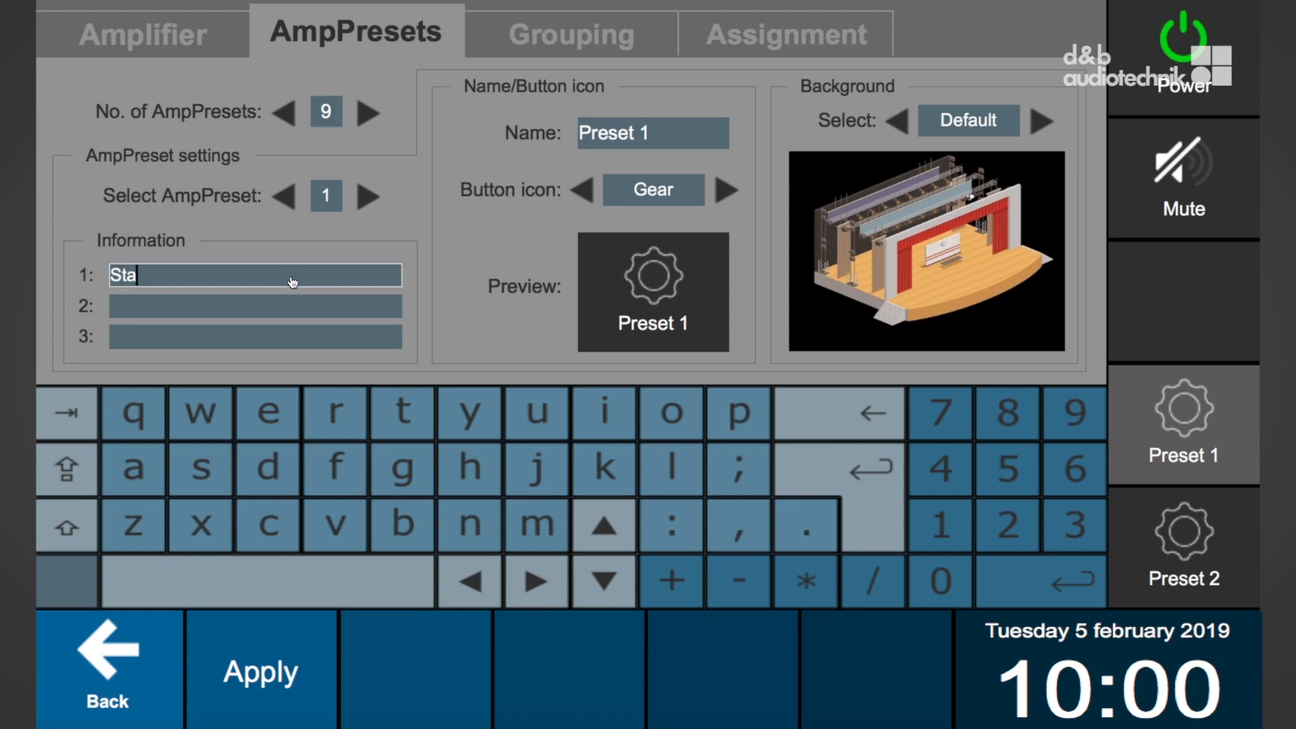
pyautogui.write('Spee')
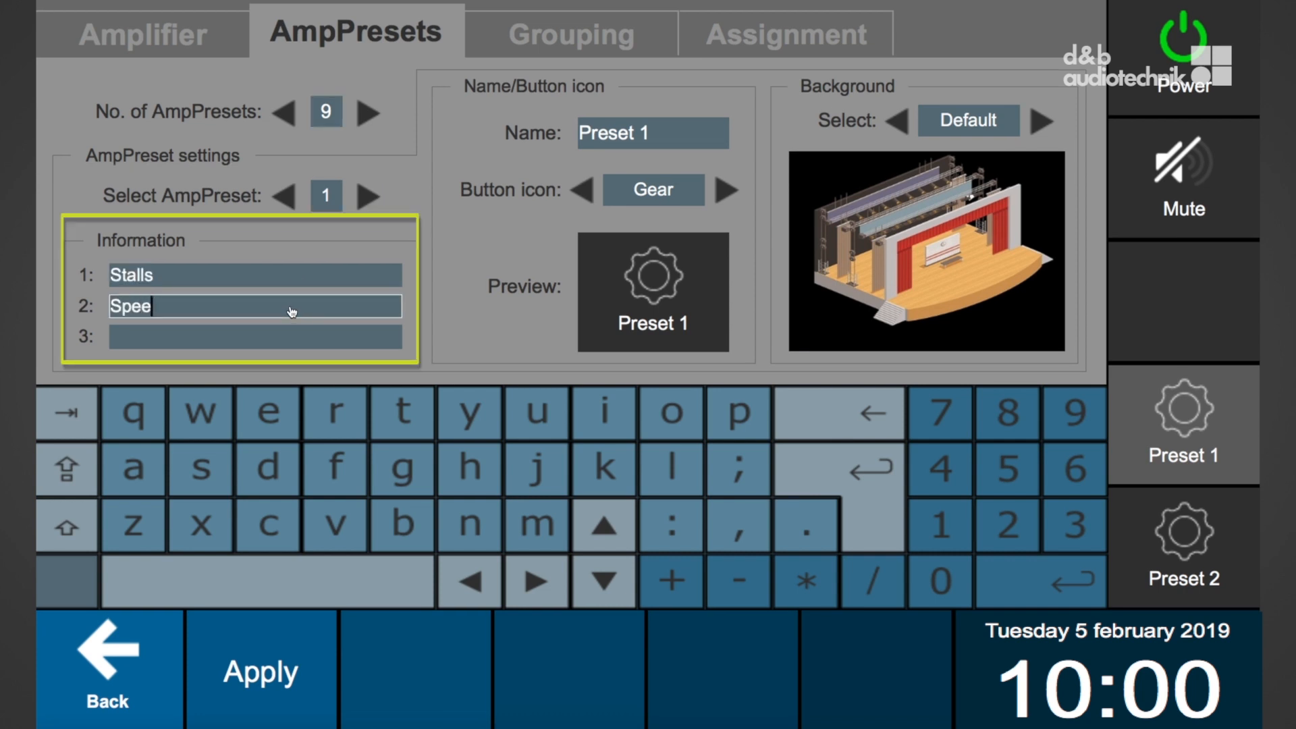
pyautogui.click(652, 132)
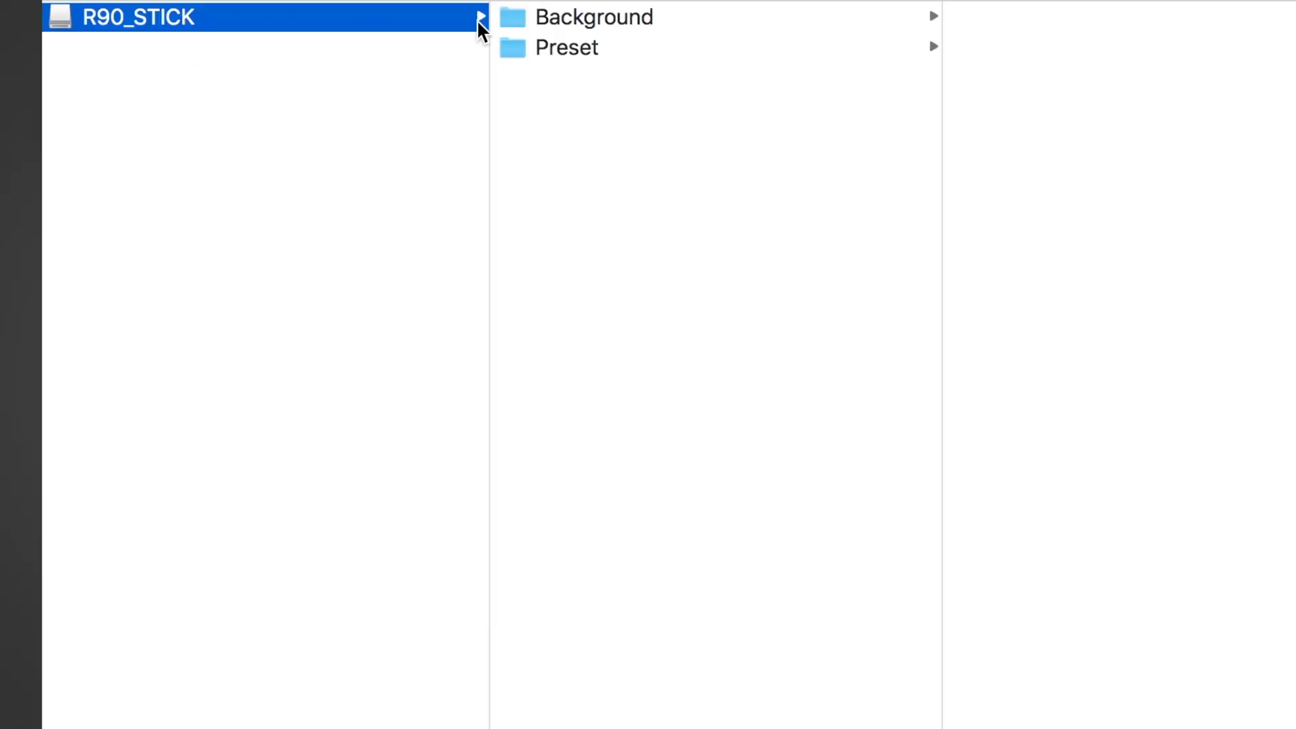
# Step: Browse the R90_STICK Preset folder's Preset-Off and Preset-On bitmaps 1–9
pyautogui.click(565, 47)
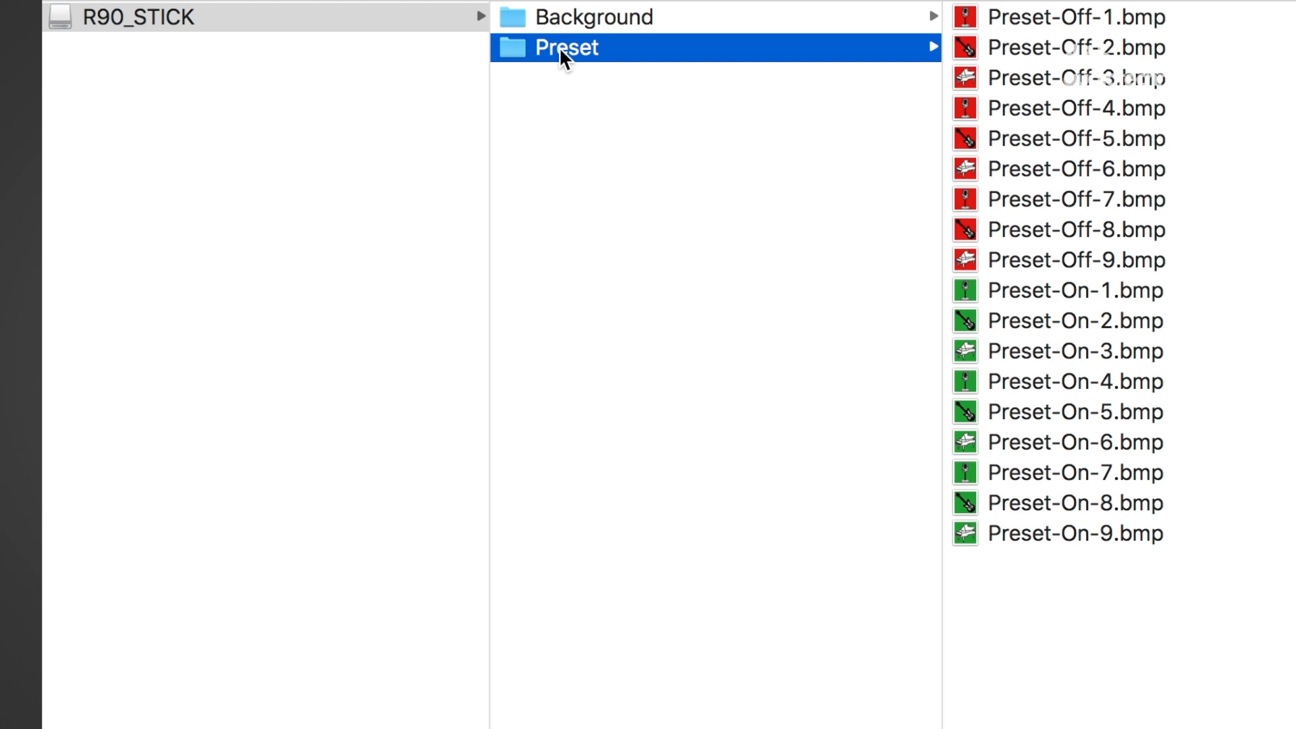
pyautogui.click(1076, 290)
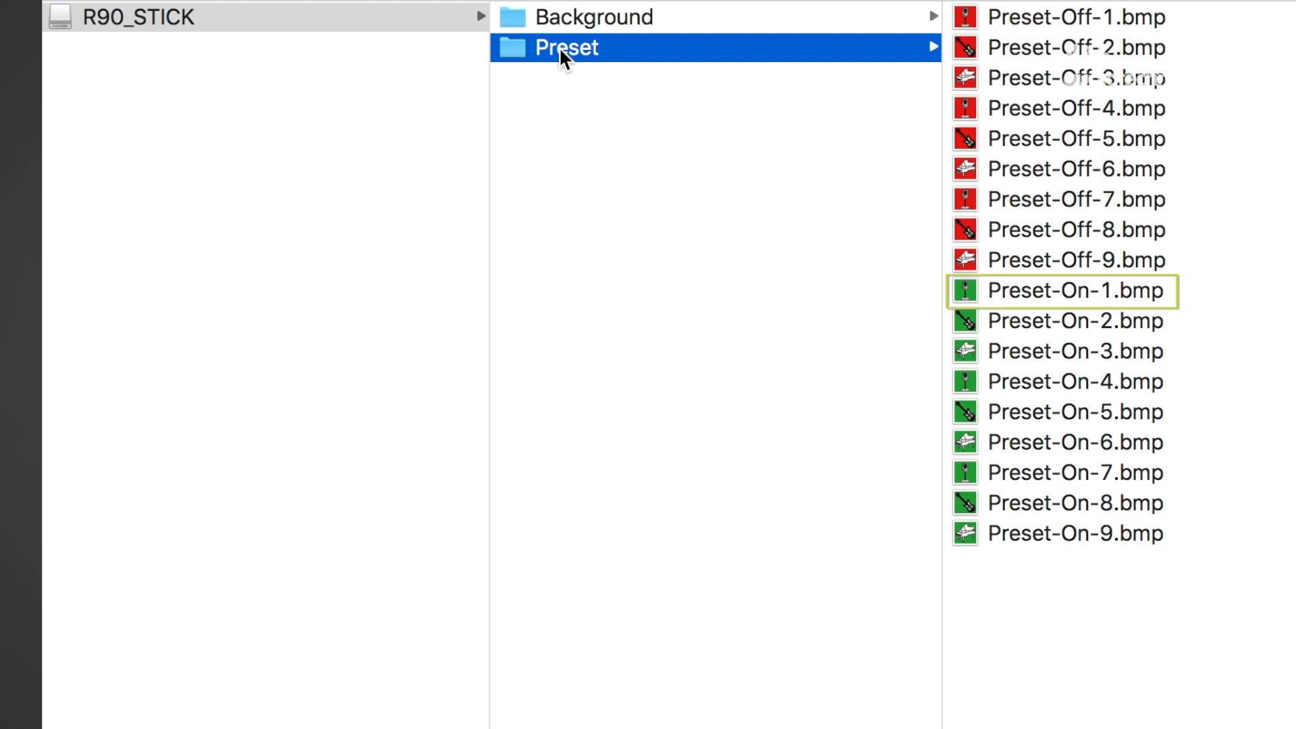
pyautogui.click(1076, 16)
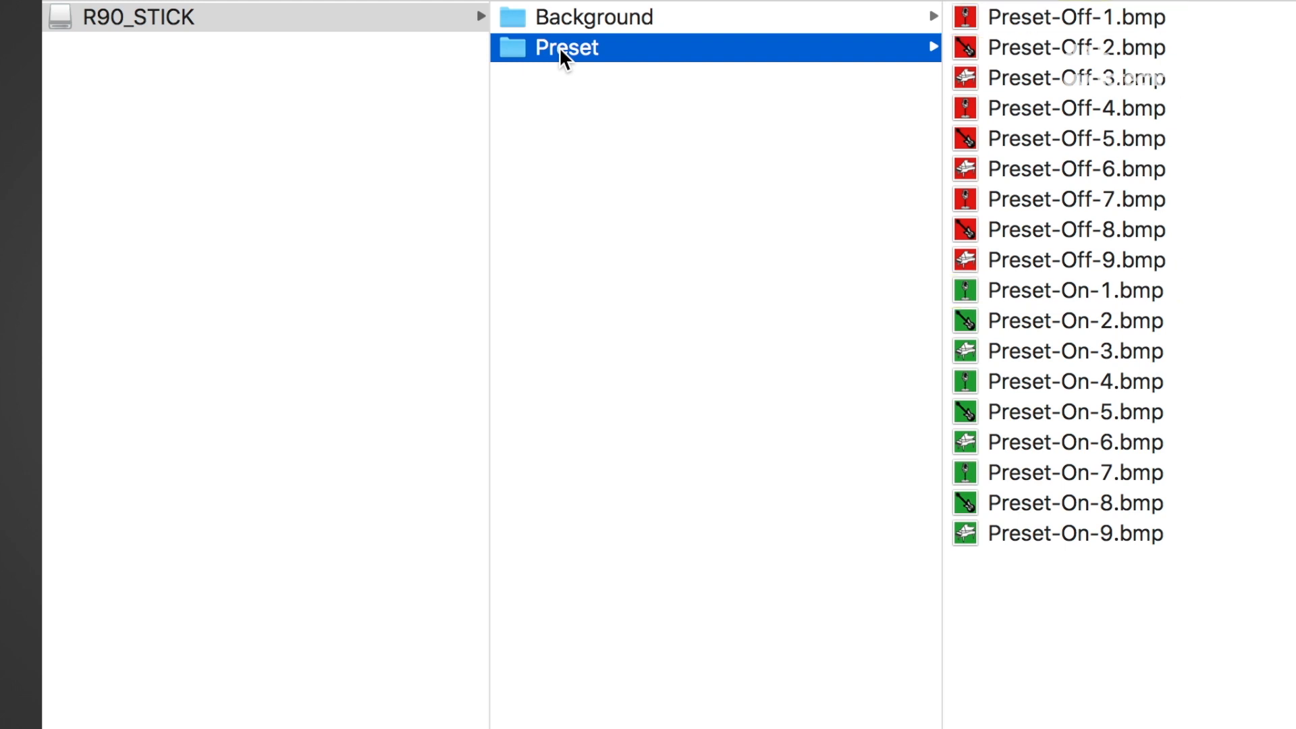
pyautogui.click(565, 47)
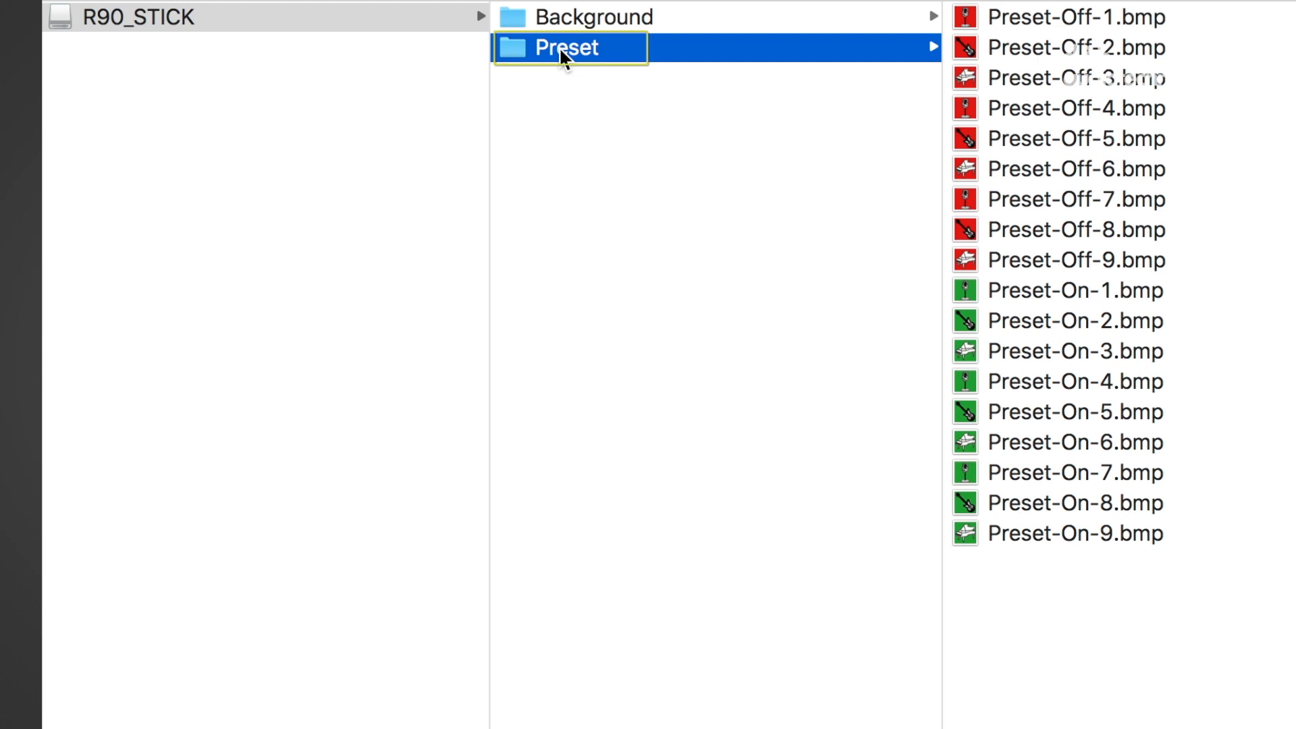
pyautogui.click(1076, 17)
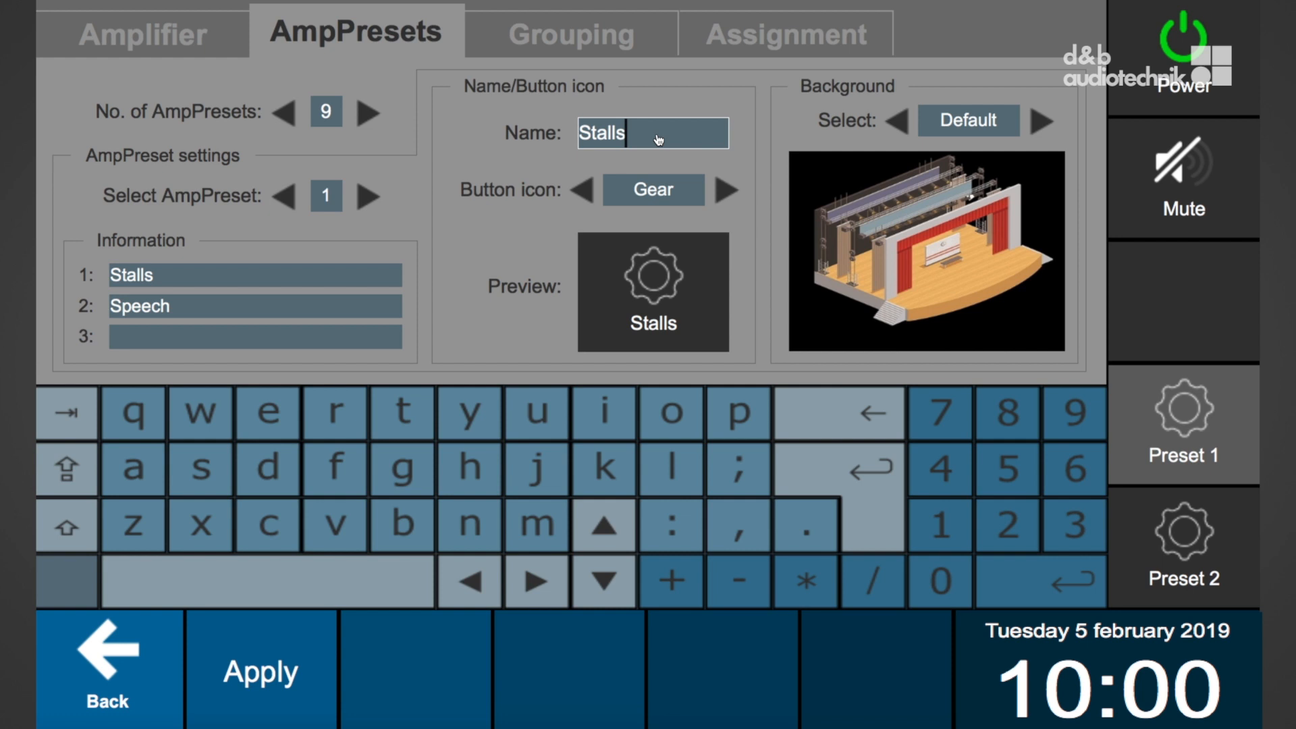
# Step: Name AmpPreset 1 Stalls, set its button icon to USB and load the icon
pyautogui.click(653, 189)
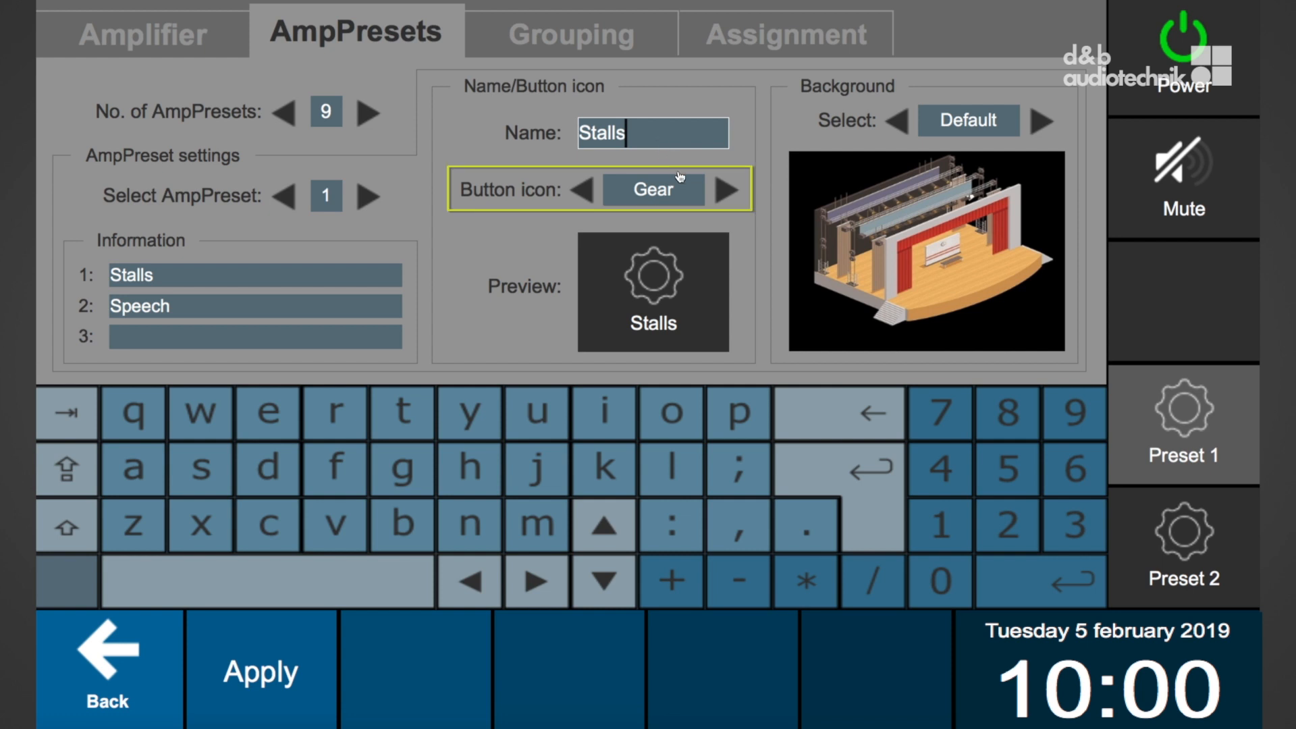
pyautogui.click(728, 189)
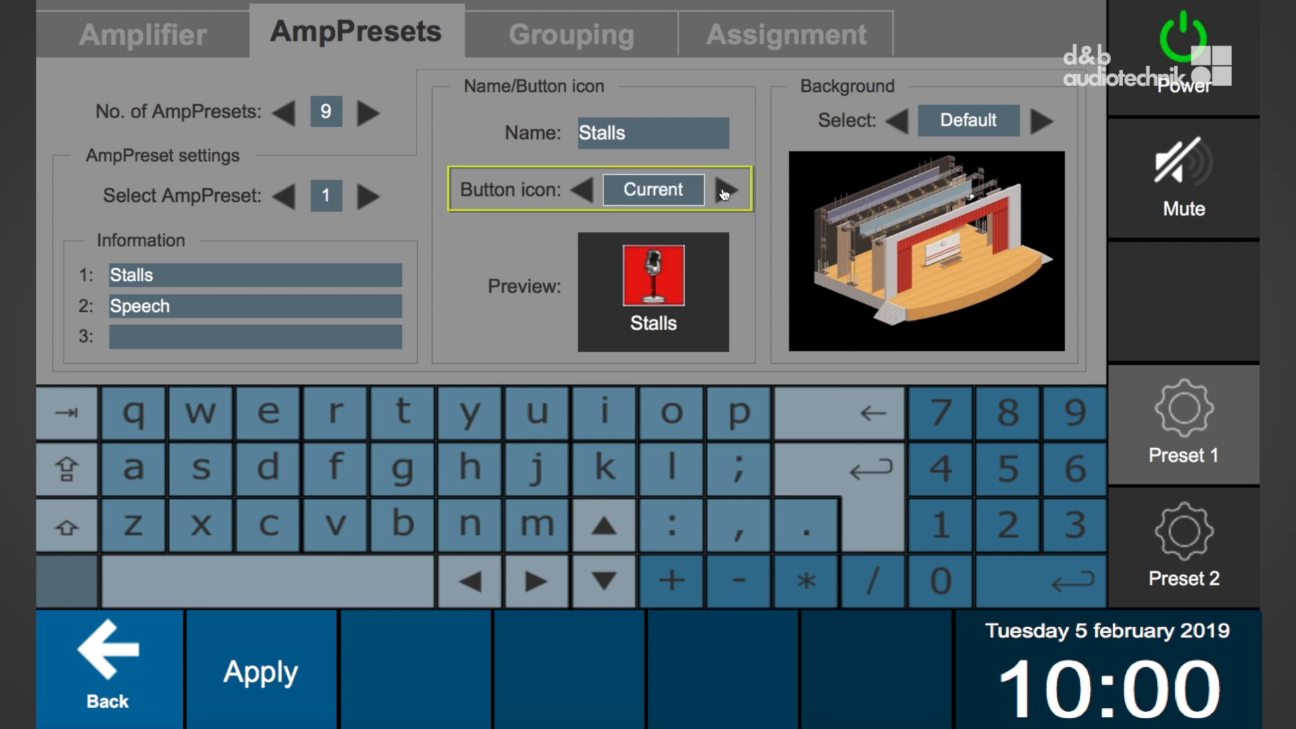
pyautogui.click(722, 190)
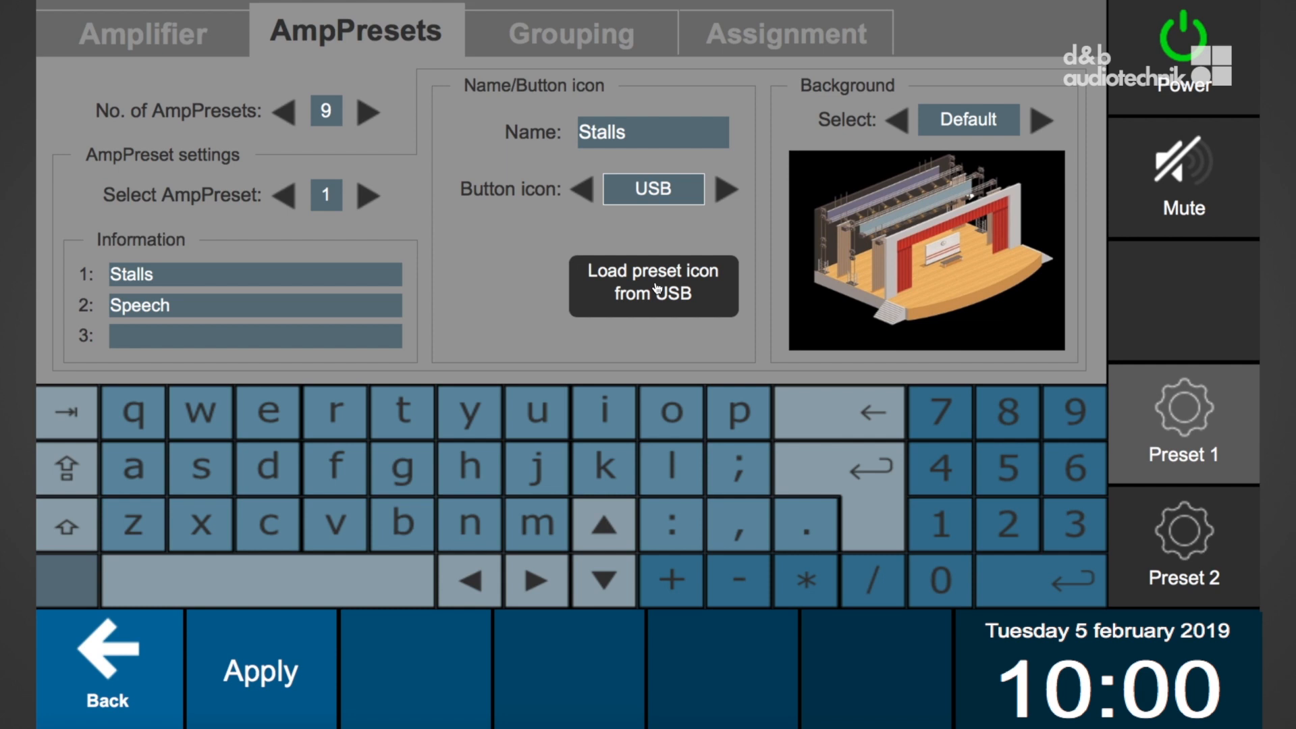
pyautogui.click(653, 287)
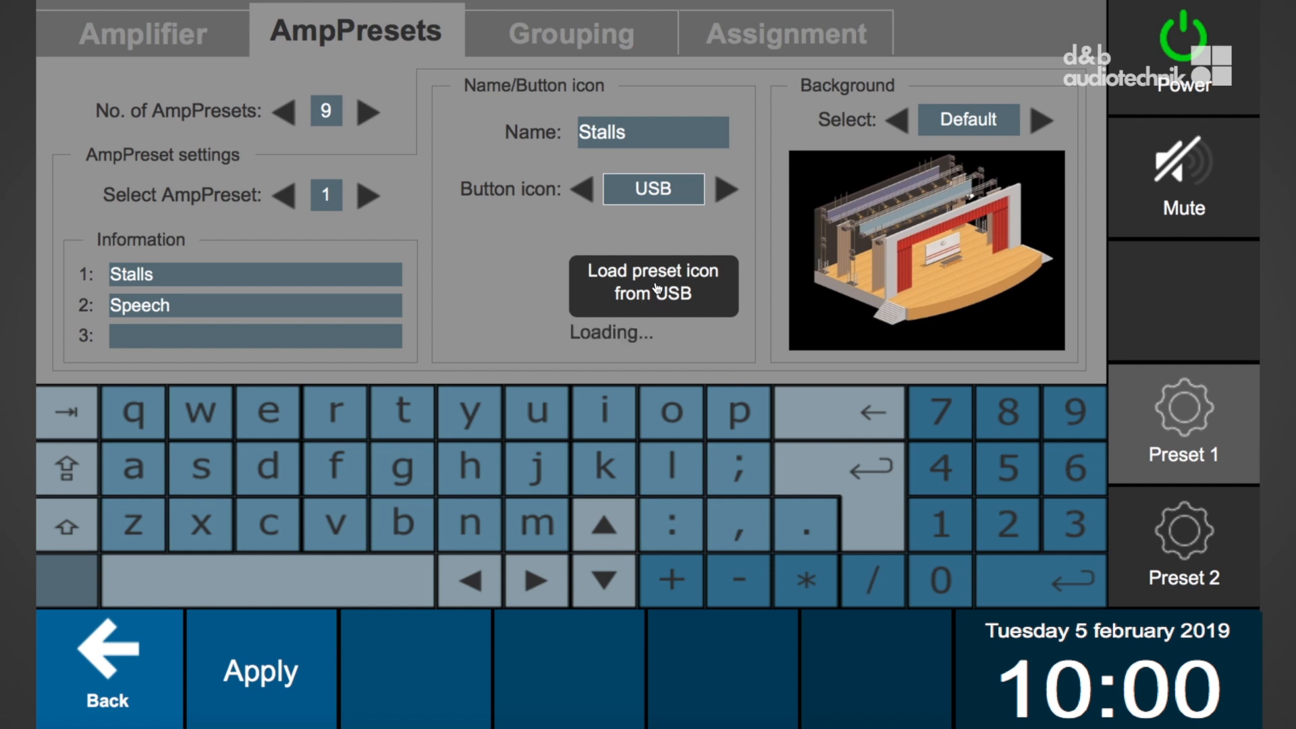
pyautogui.click(654, 286)
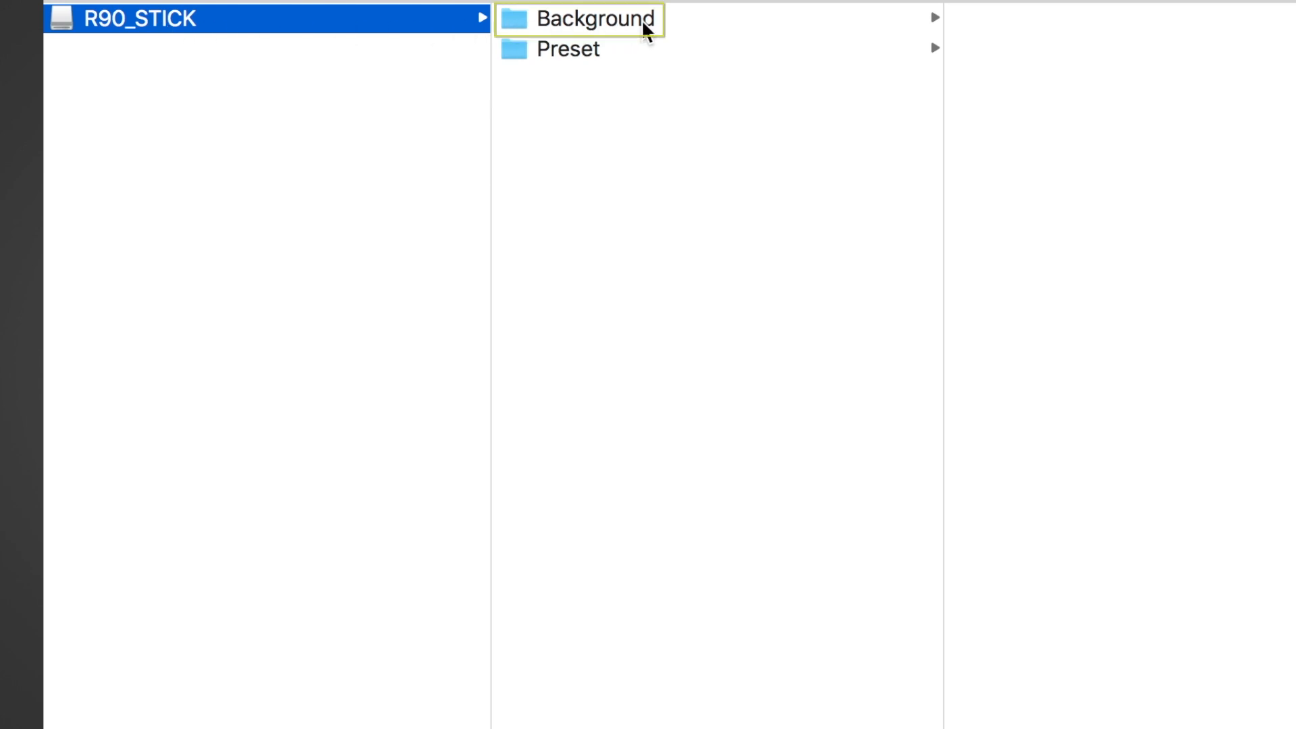
# Step: Review the R90_STICK Background folder's nine 440×360 bitmaps, checking Background-9.bmp's info
pyautogui.click(594, 18)
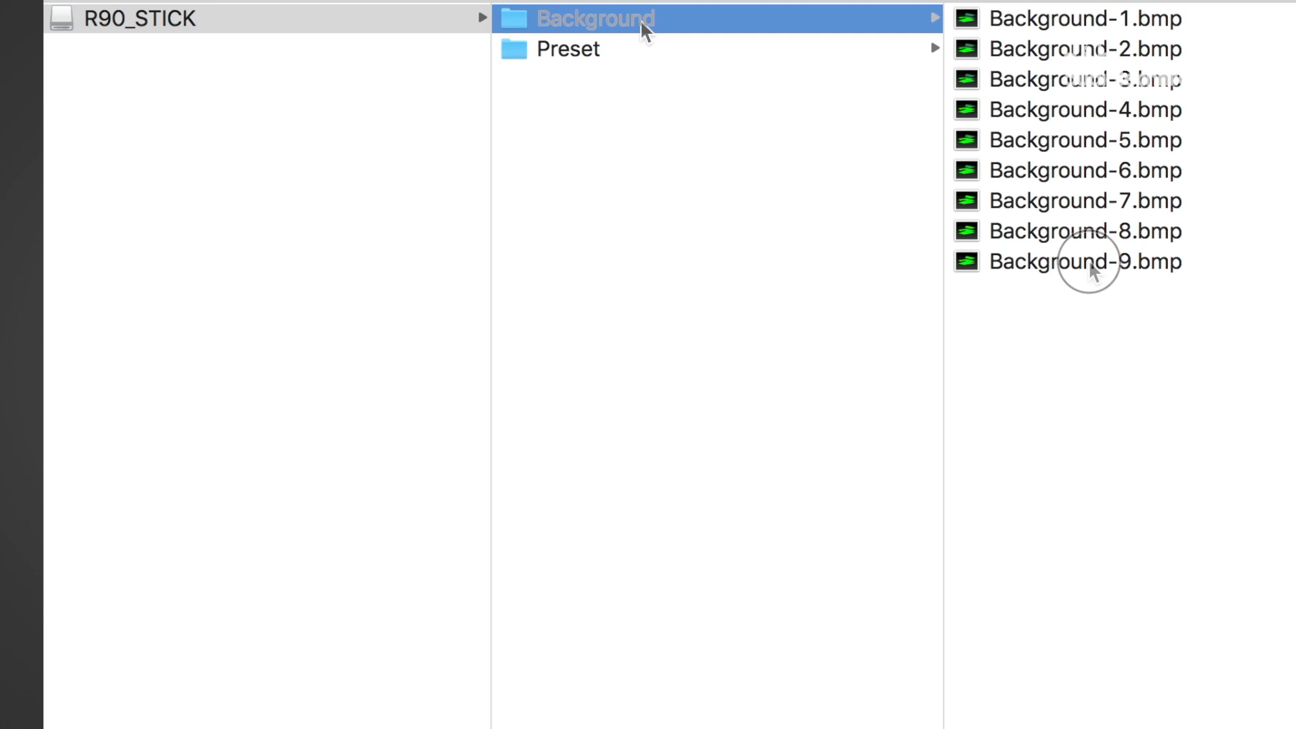
pyautogui.click(1084, 262)
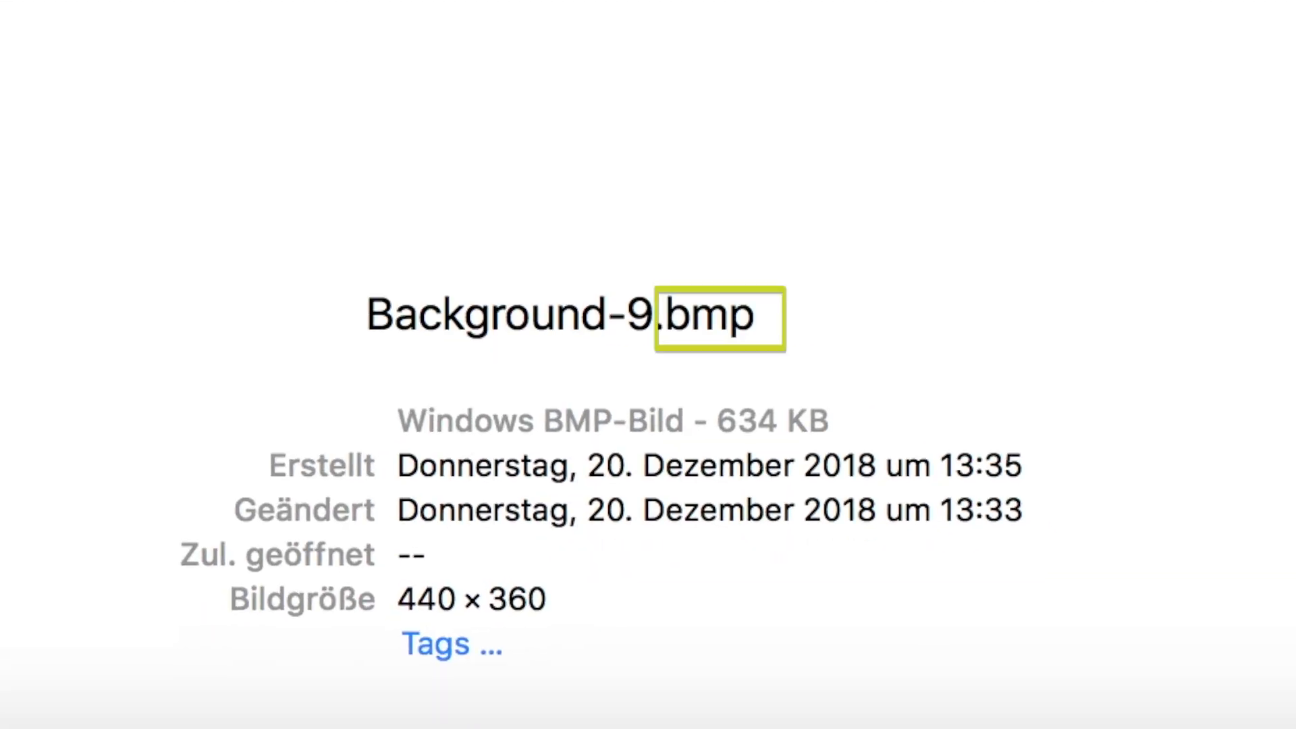
pyautogui.click(471, 599)
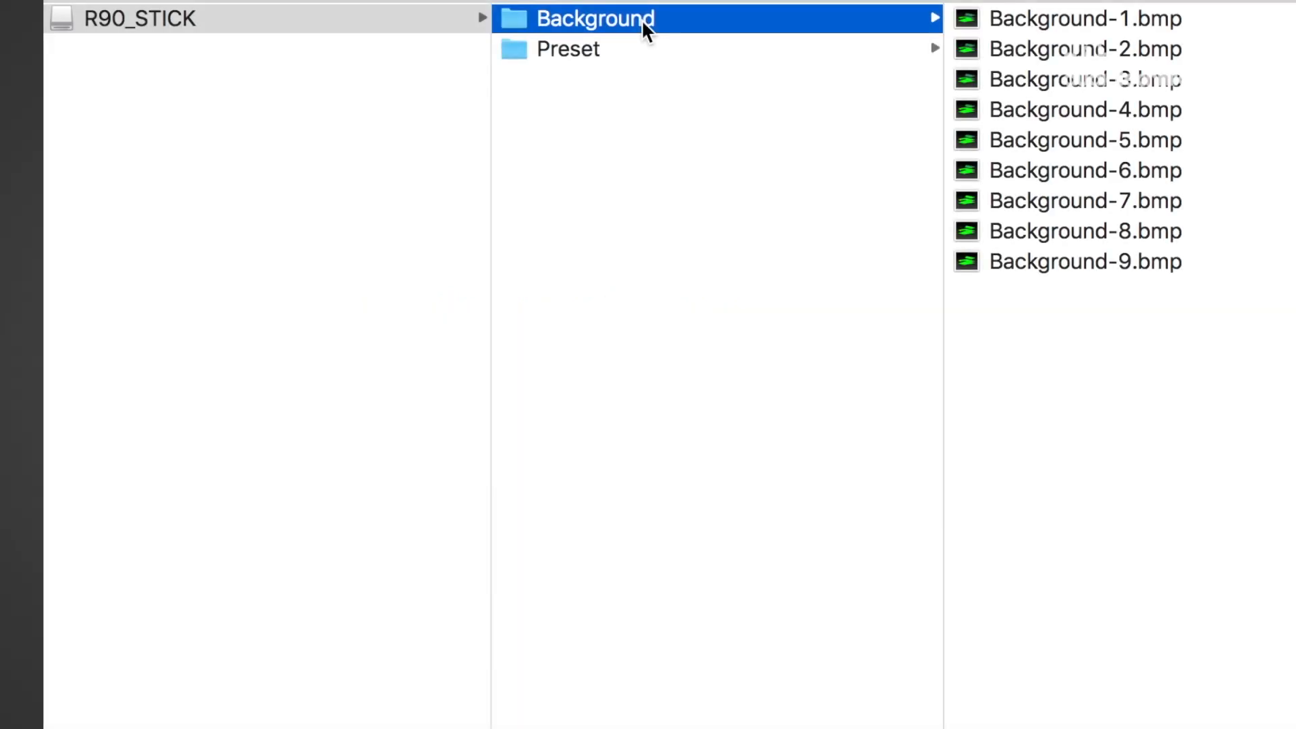
pyautogui.click(1084, 18)
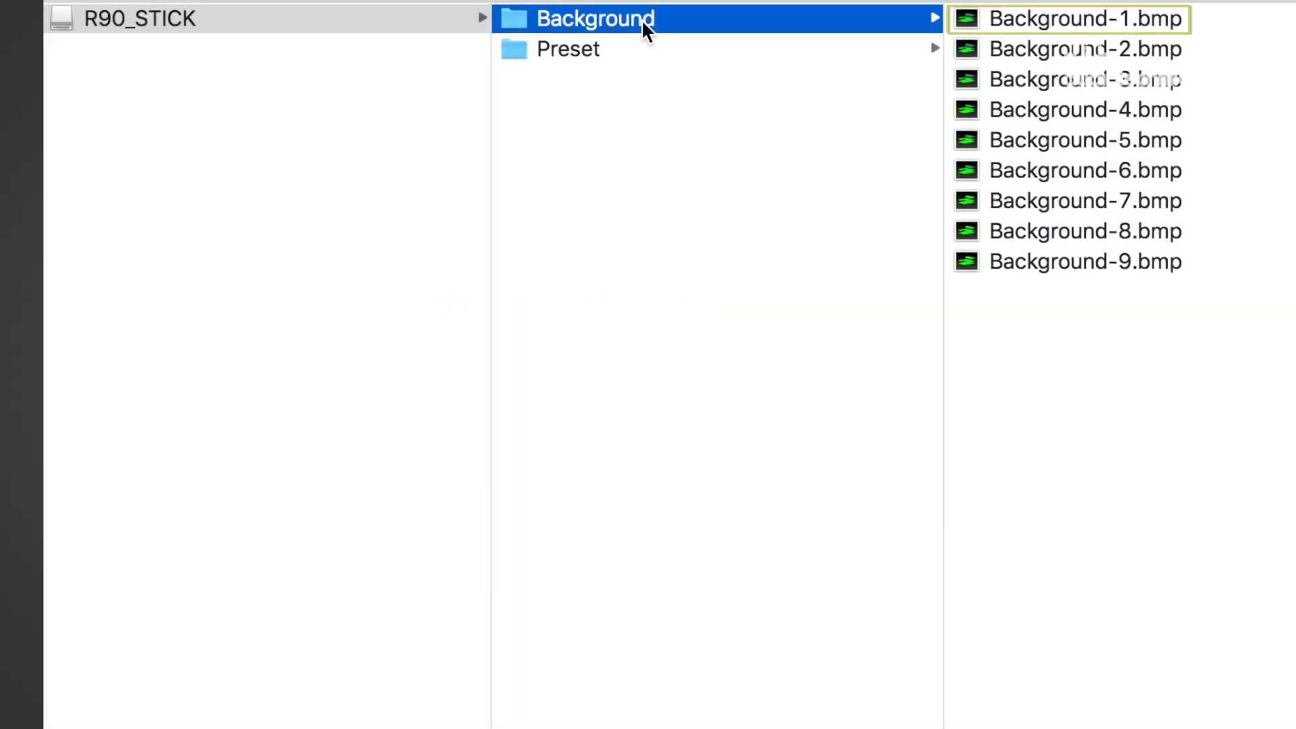
pyautogui.click(1066, 48)
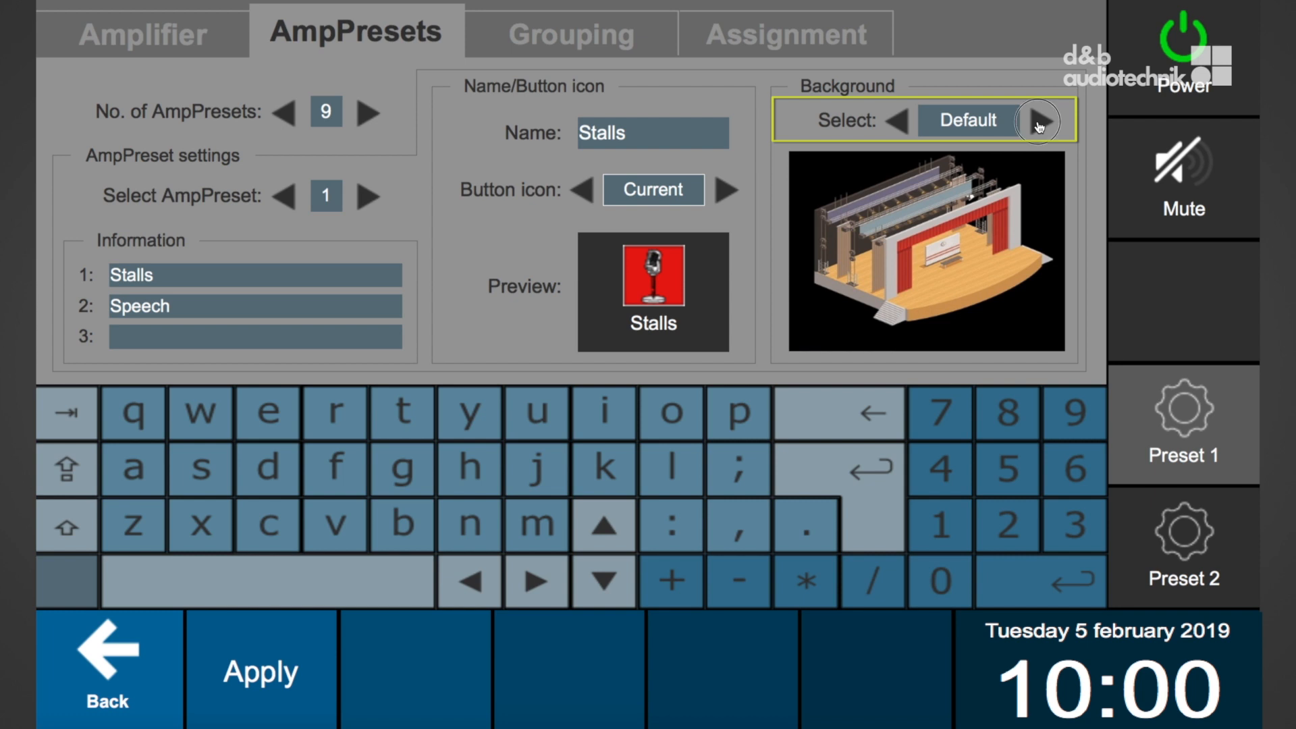
# Step: Set Background Select to USB, load the preset backgrounds and apply the AmpPreset settings
pyautogui.click(1039, 120)
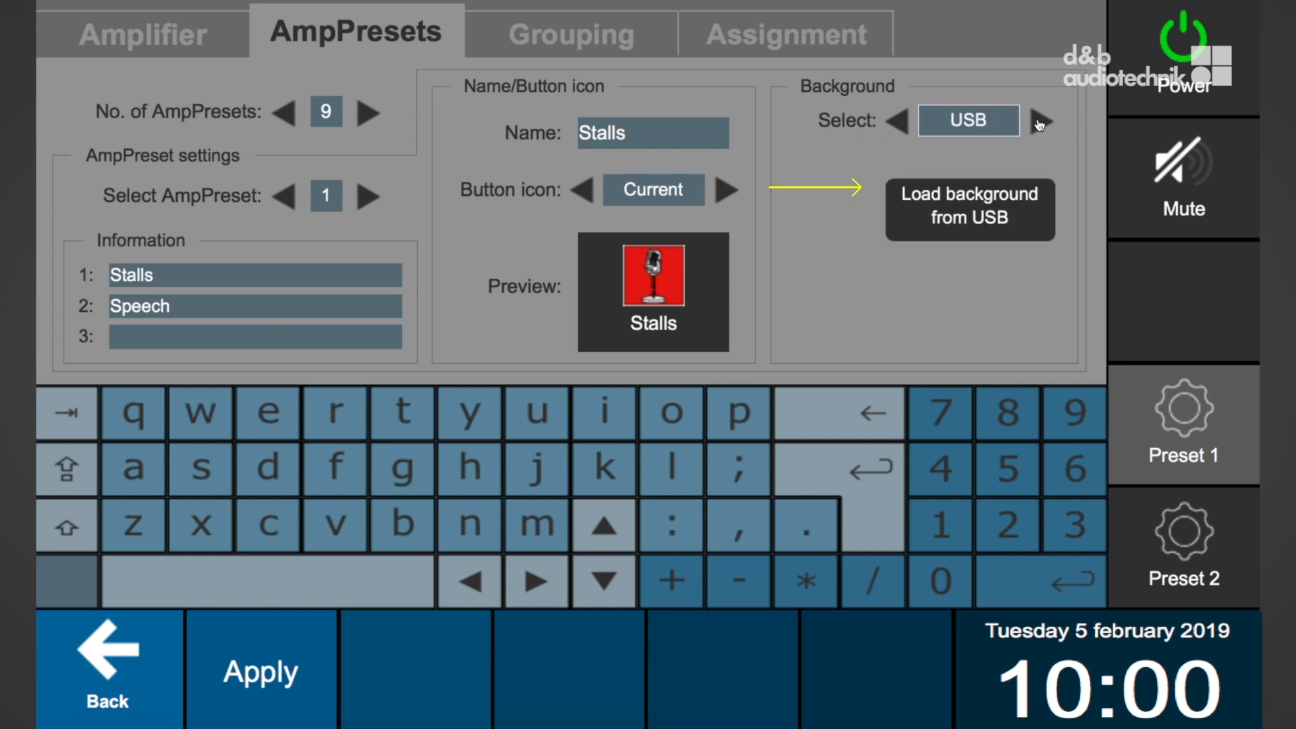
pyautogui.click(968, 208)
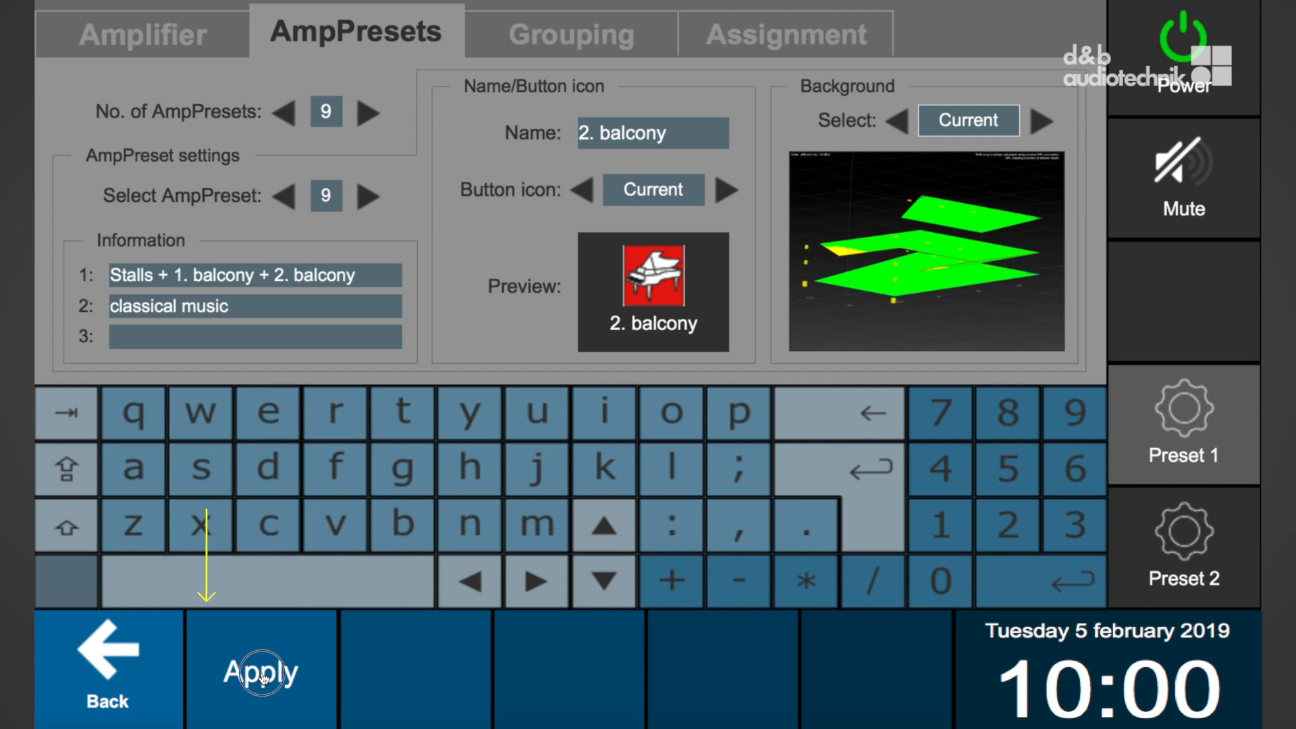
pyautogui.click(261, 671)
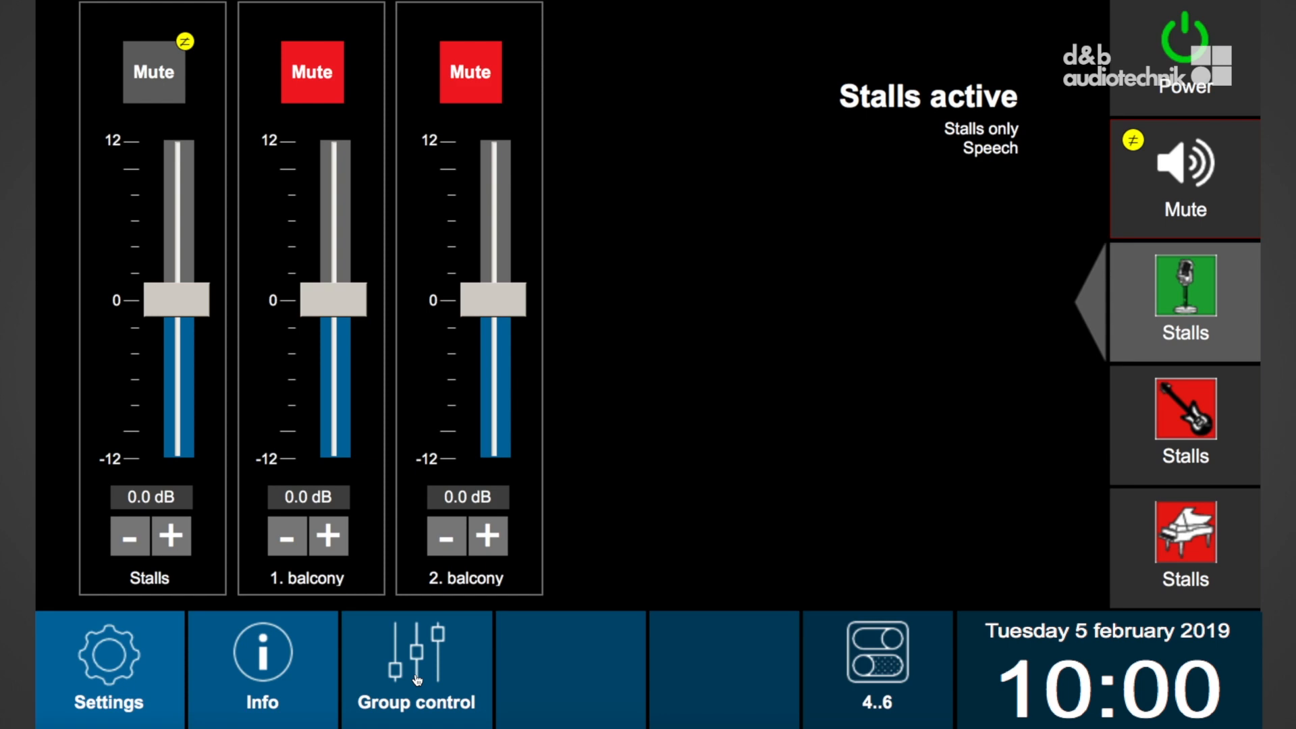
# Step: Assign amplifier 3 channels C and D to group 3 (2. balcony) and apply the grouping
pyautogui.click(416, 669)
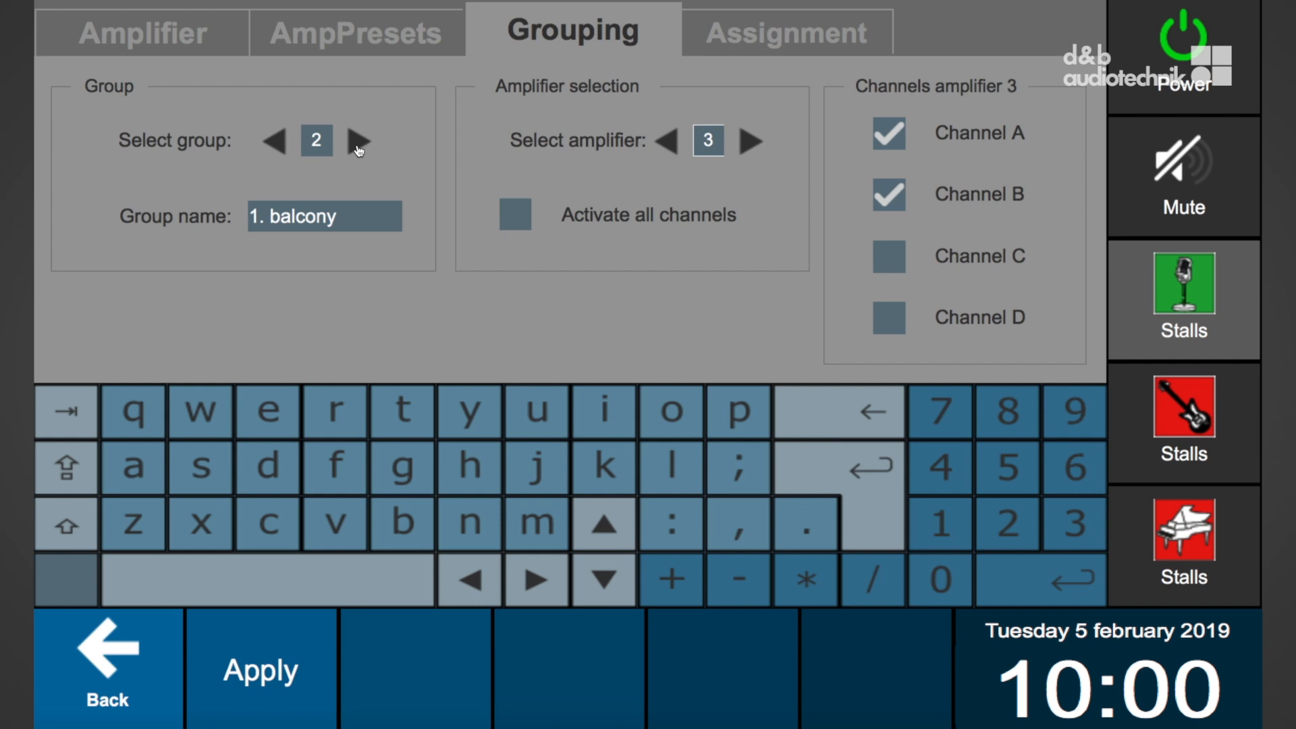
pyautogui.click(356, 140)
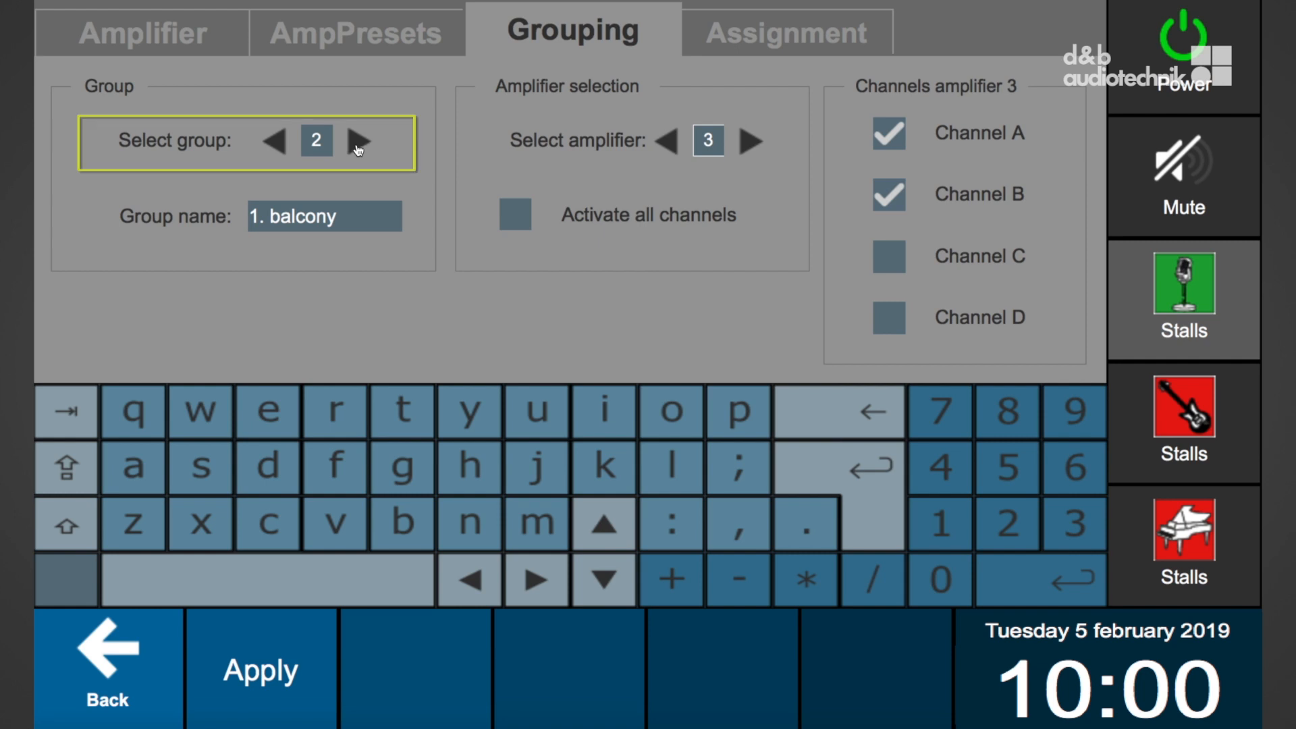
pyautogui.click(358, 140)
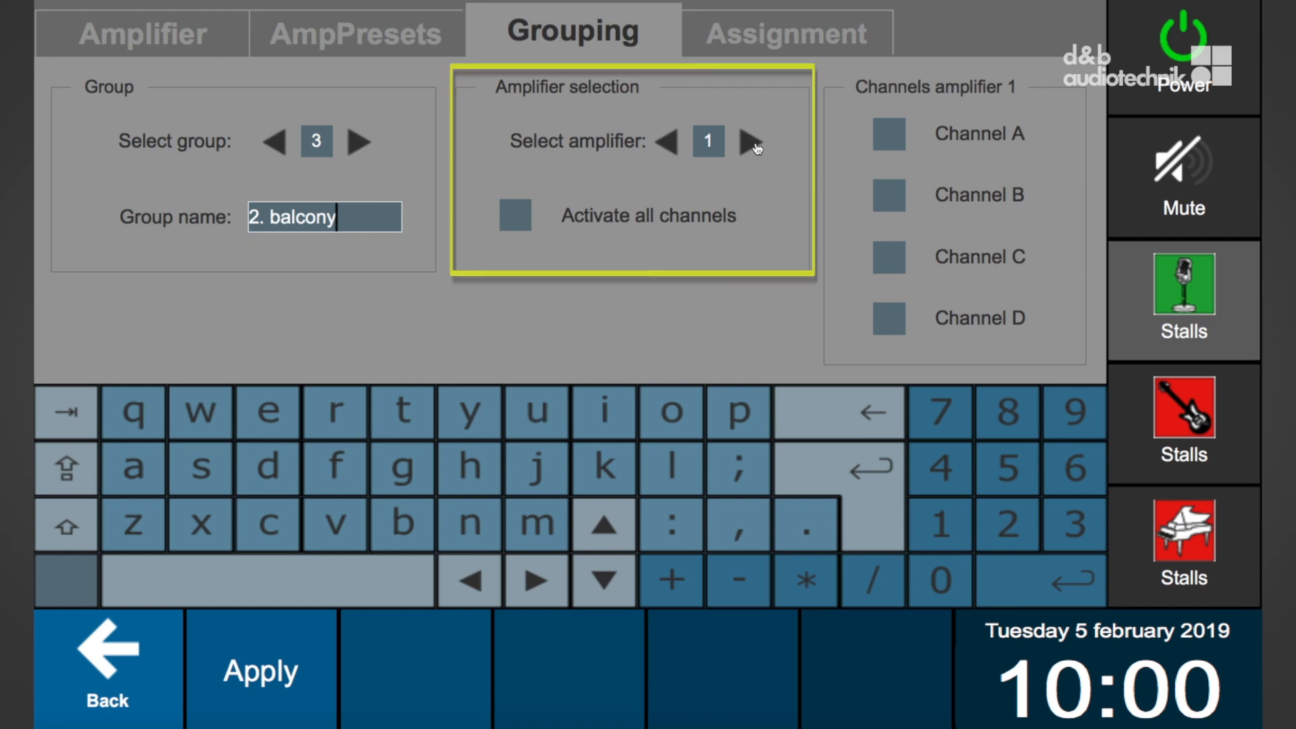
pyautogui.click(751, 142)
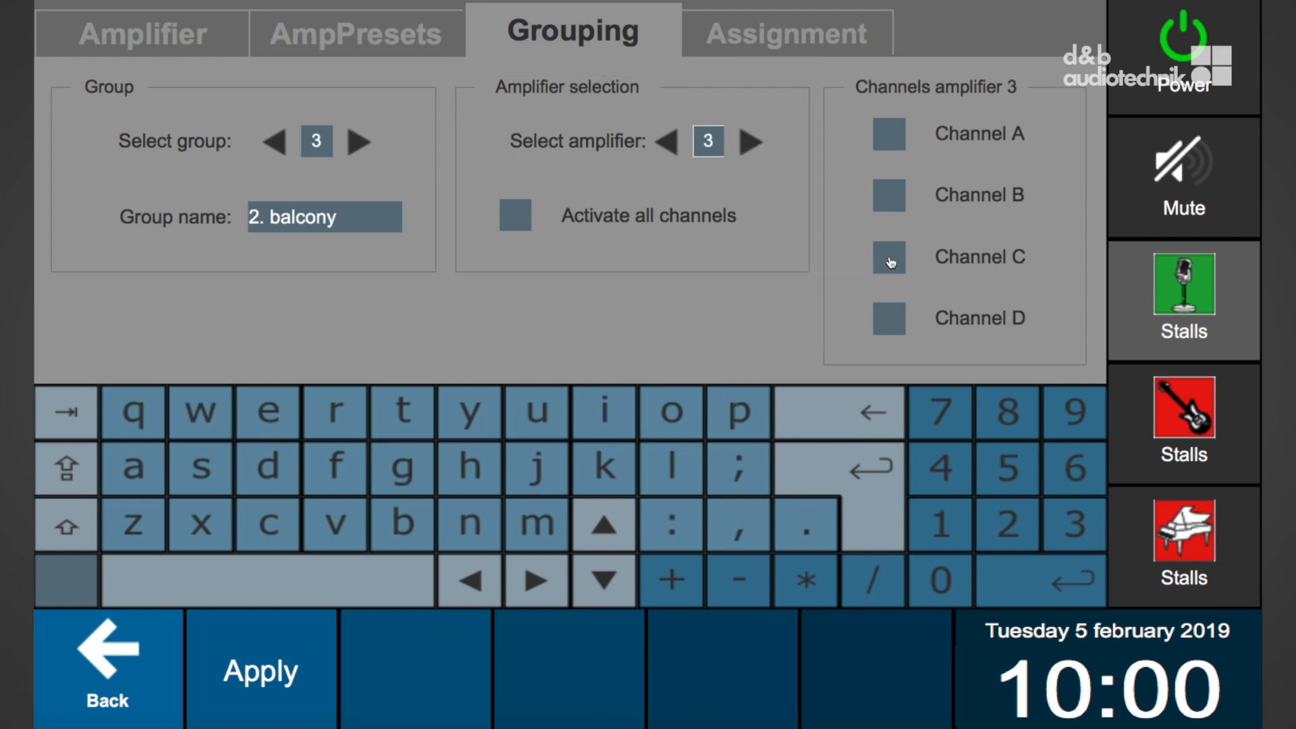
pyautogui.click(888, 257)
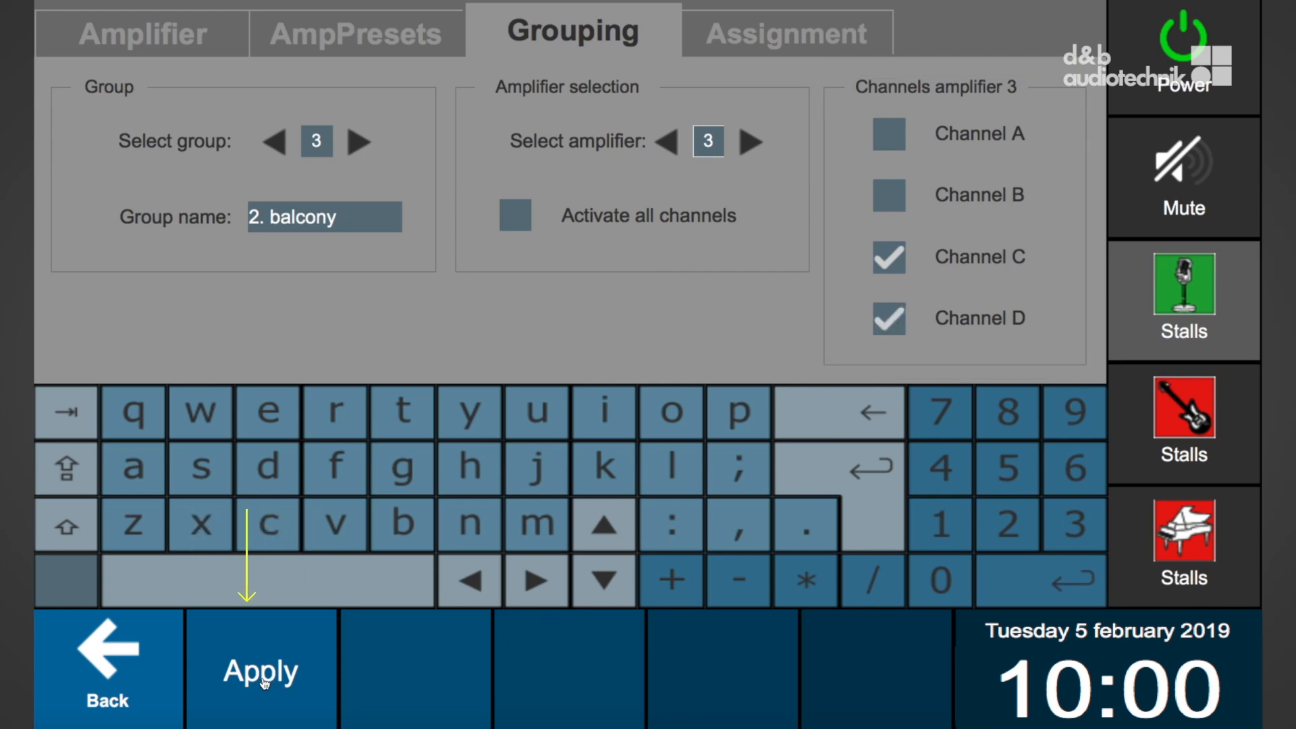
pyautogui.click(786, 34)
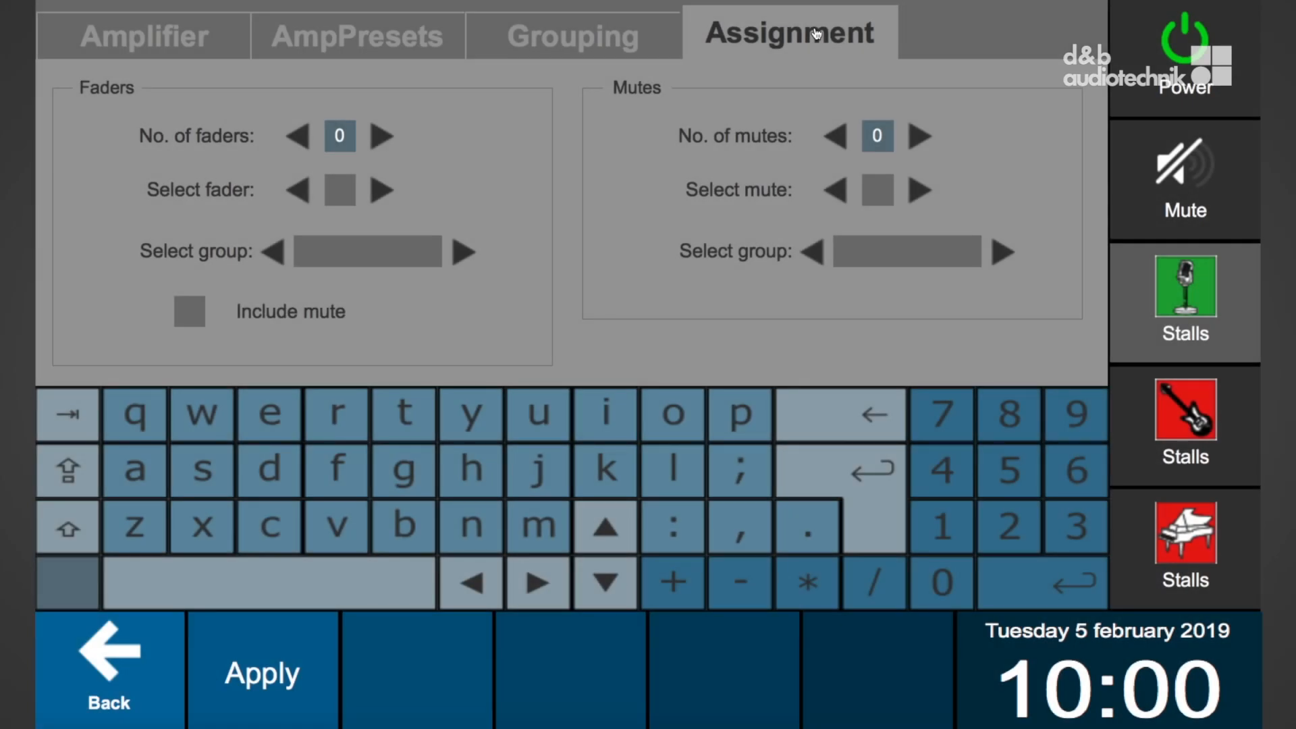
pyautogui.moveTo(805, 42)
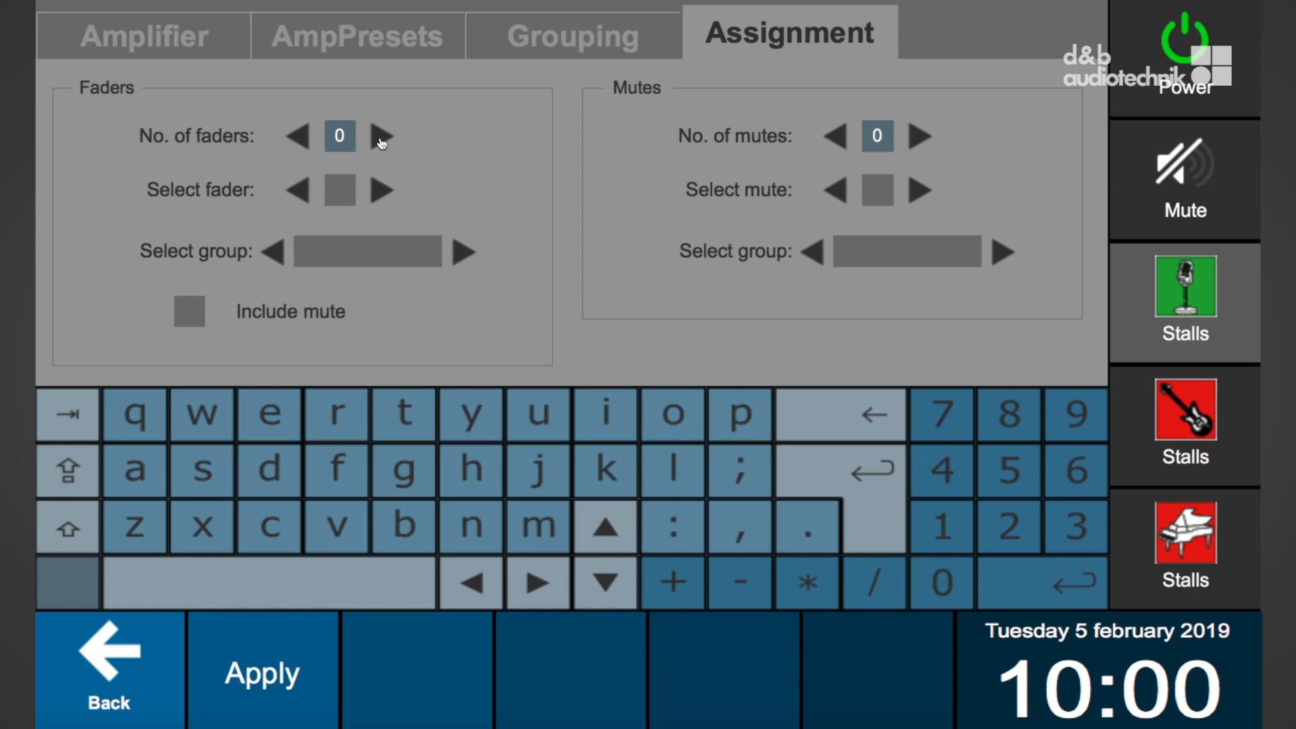
# Step: Set 3 group faders, Stalls to 2. balcony, with Include mute ticked, and apply
pyautogui.click(380, 135)
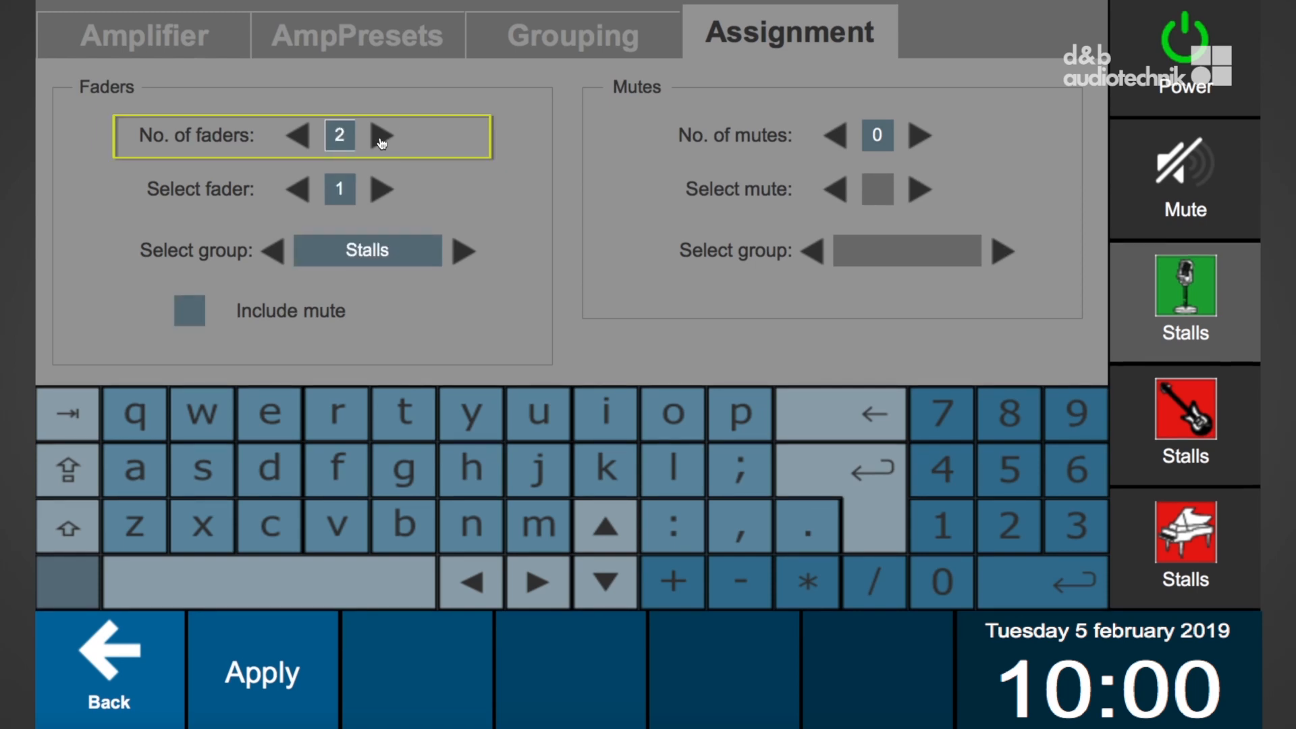
pyautogui.click(380, 135)
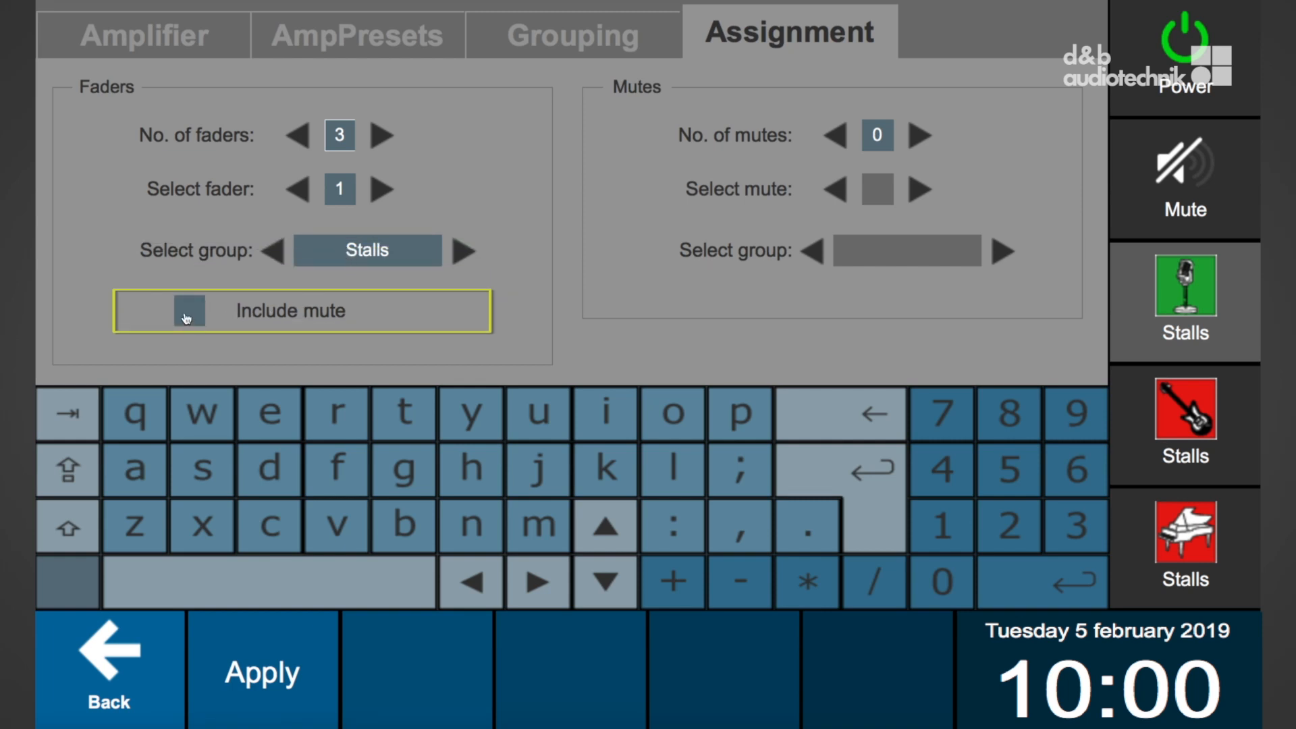
pyautogui.click(189, 311)
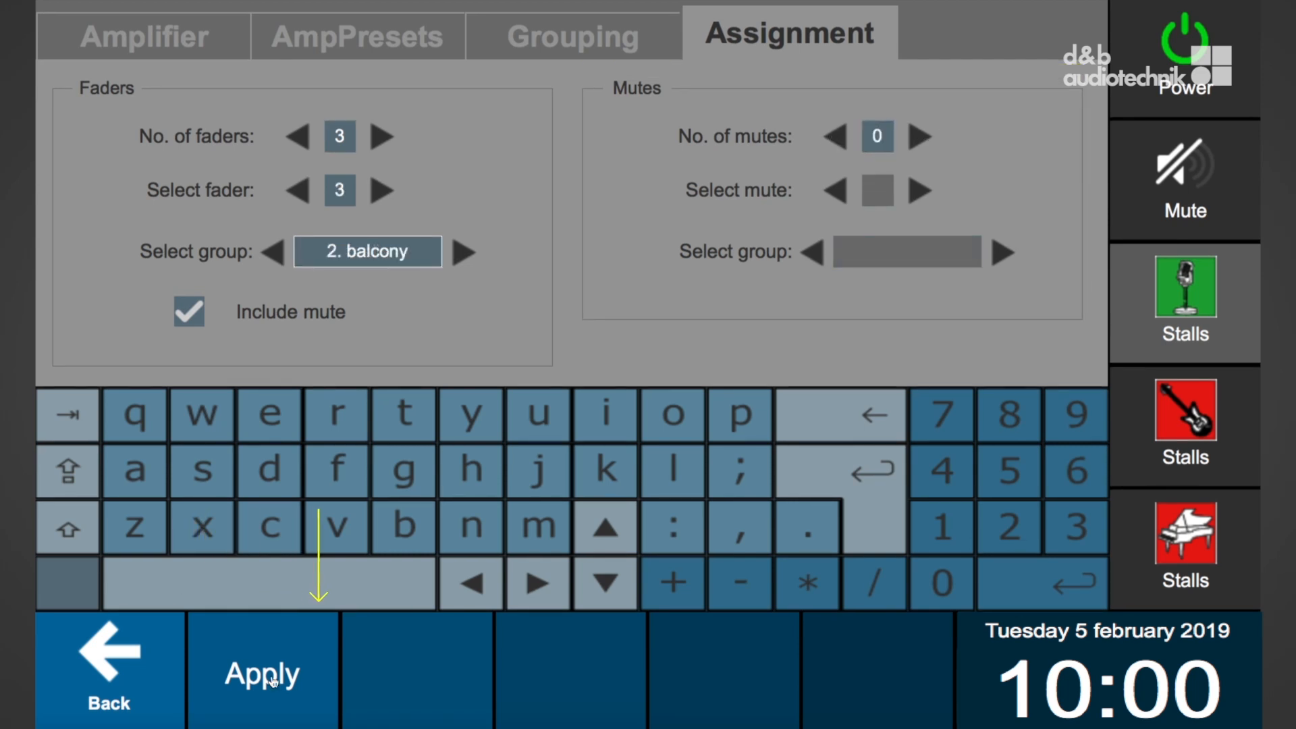
pyautogui.click(263, 672)
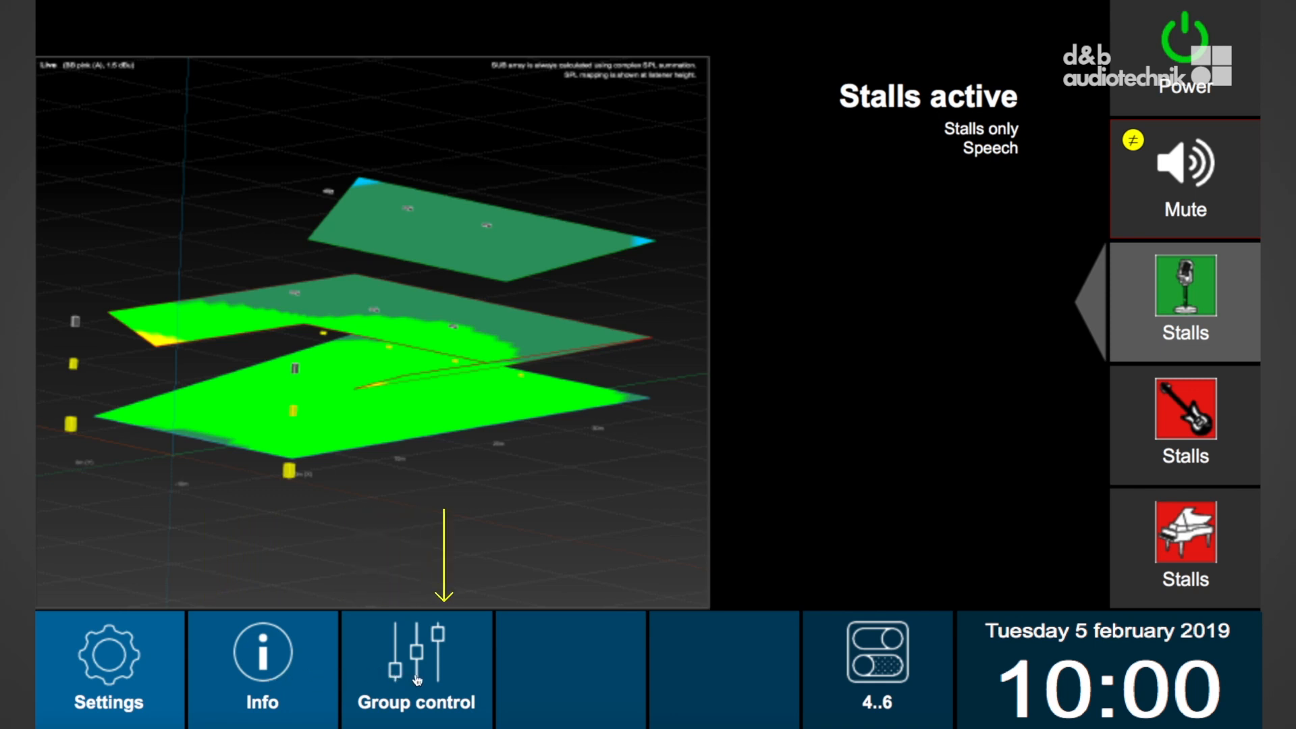
# Step: Show group faders, lower 1. balcony to -0.5 dB, mute Stalls then release all group mutes
pyautogui.click(416, 670)
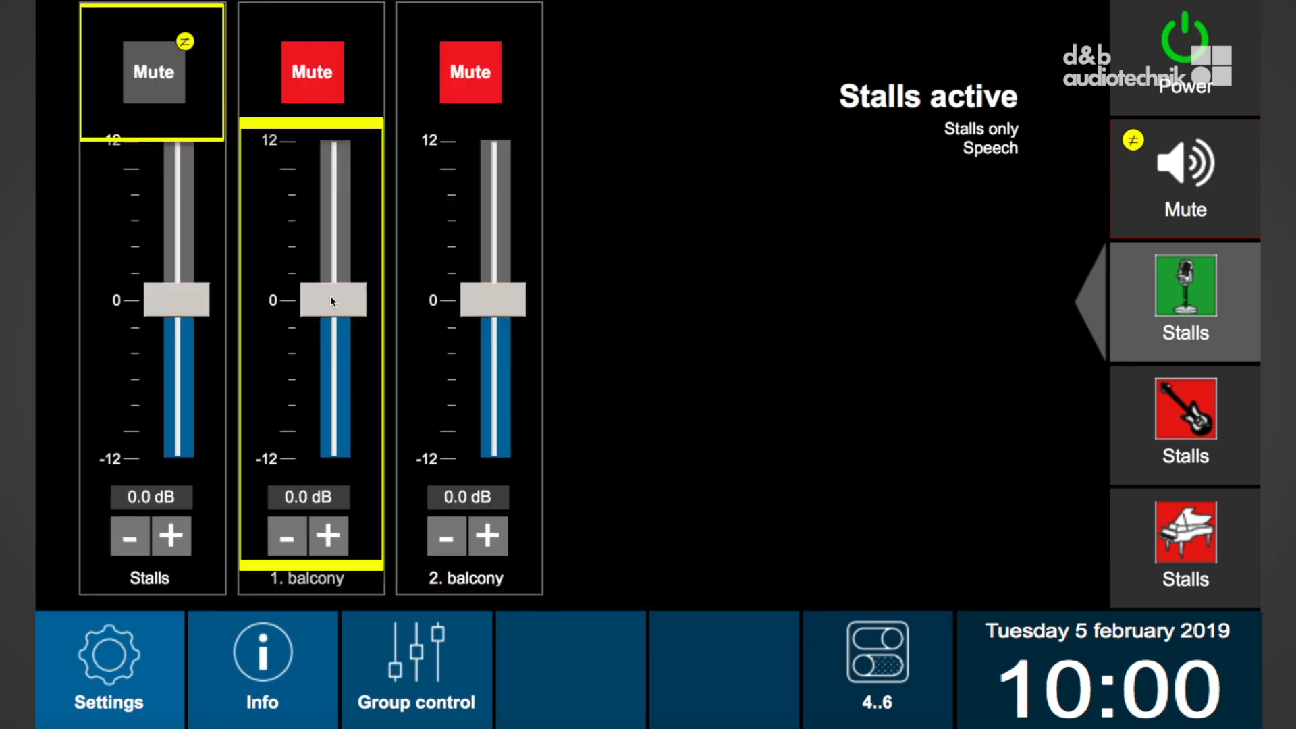
pyautogui.moveTo(330, 297); pyautogui.dragTo(330, 311)
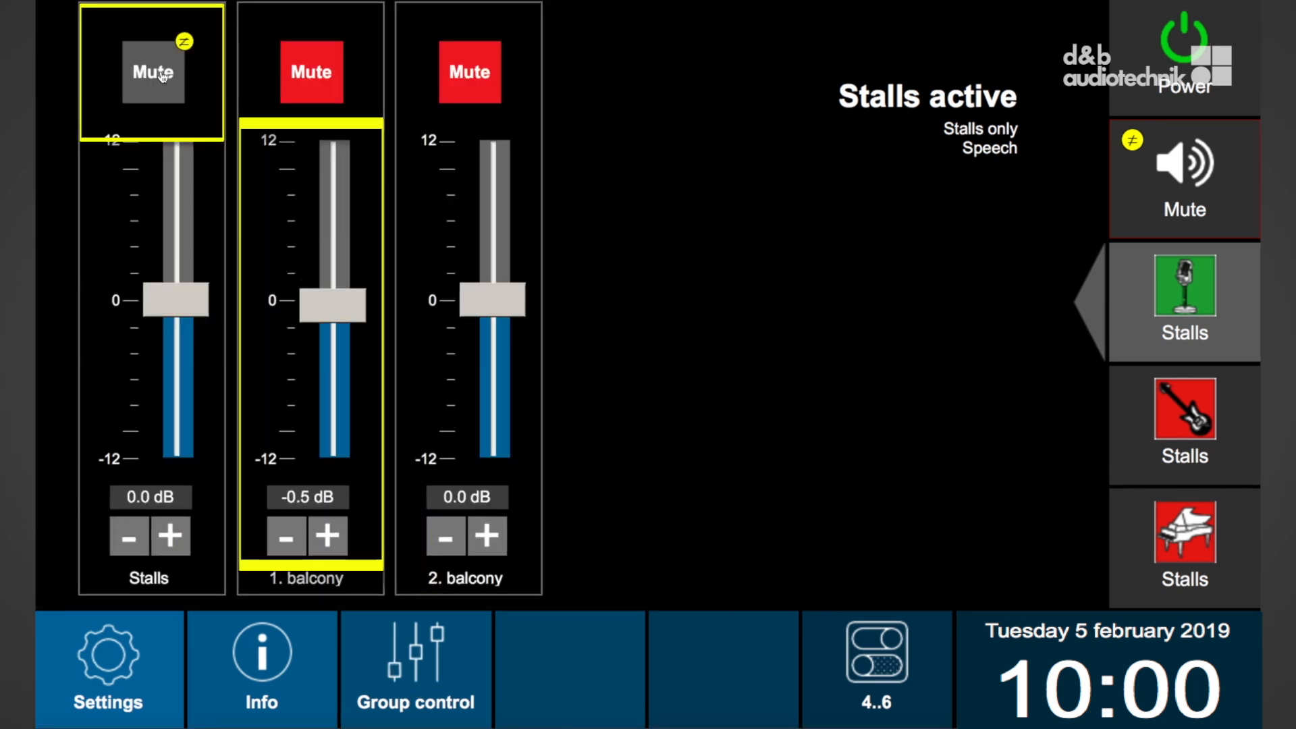
pyautogui.click(1184, 176)
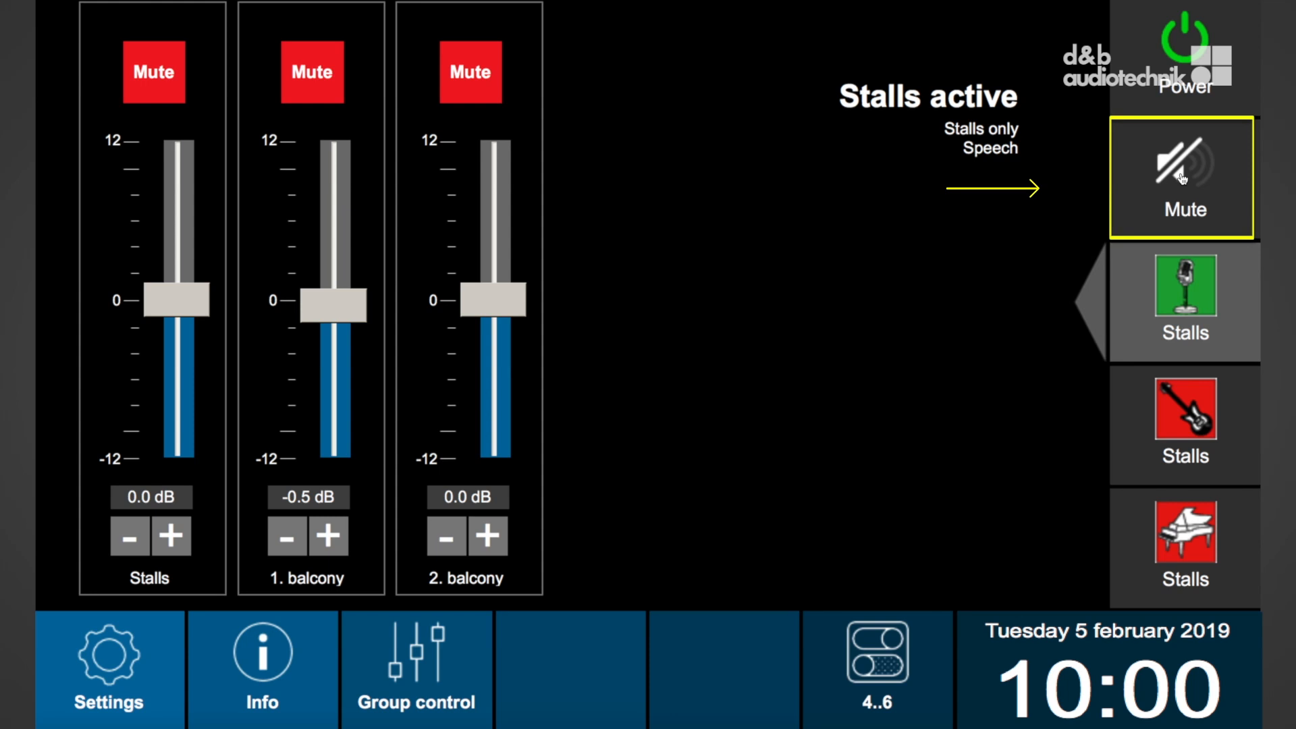
pyautogui.click(1184, 176)
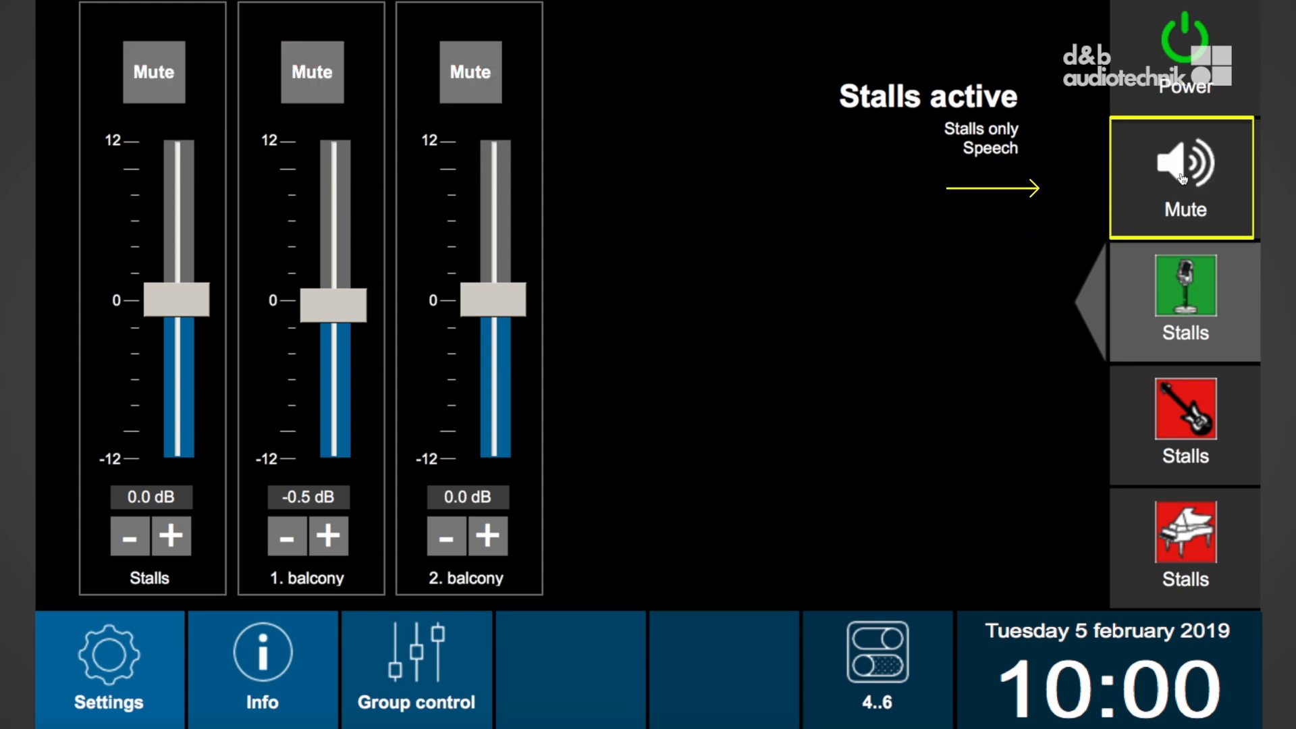
pyautogui.click(1182, 176)
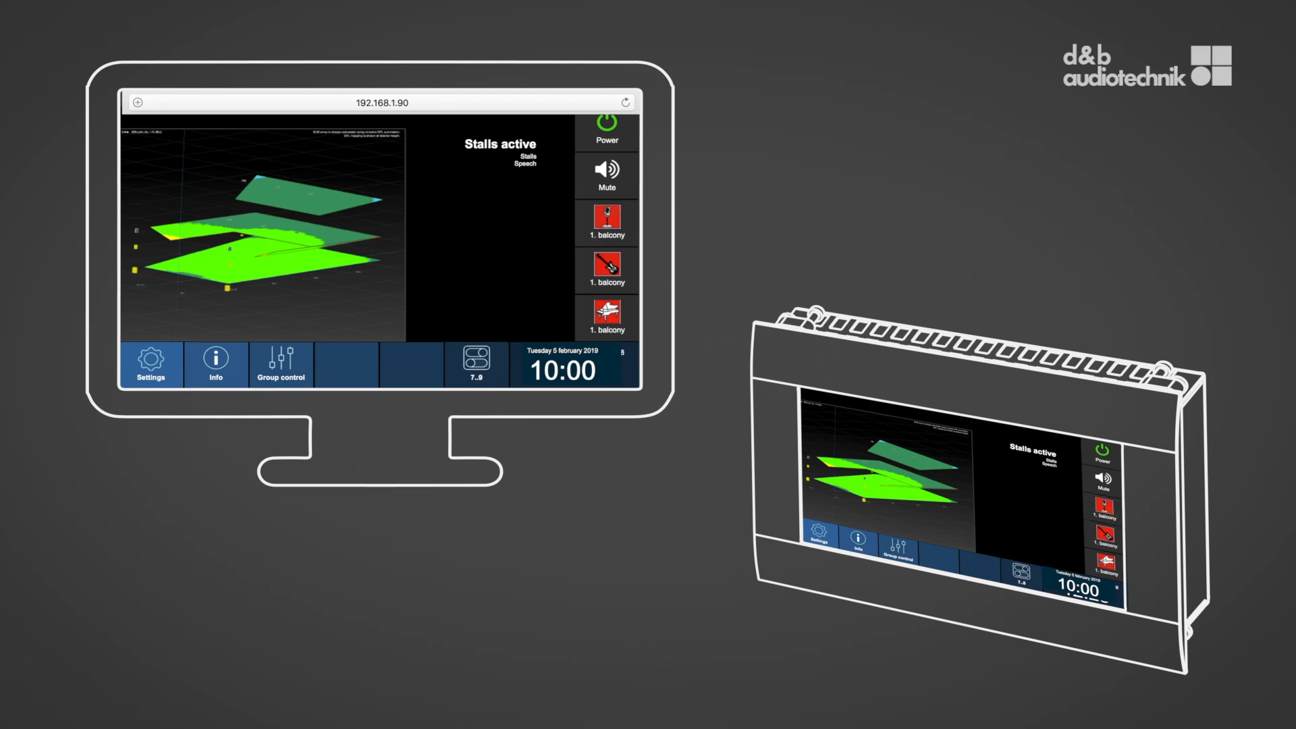
# Step: Load the 1. balcony preset from the browser at 192.168.1.90 and start entering username 'se'
pyautogui.click(606, 316)
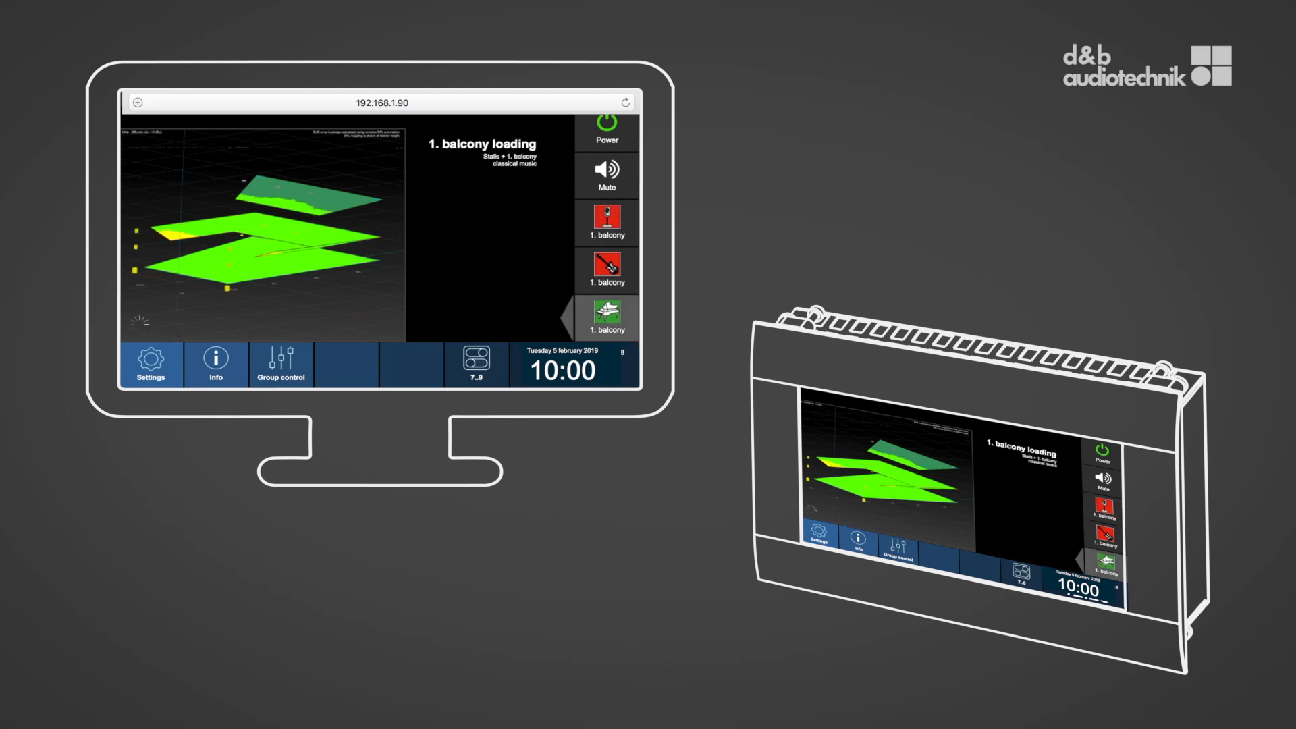
pyautogui.click(607, 170)
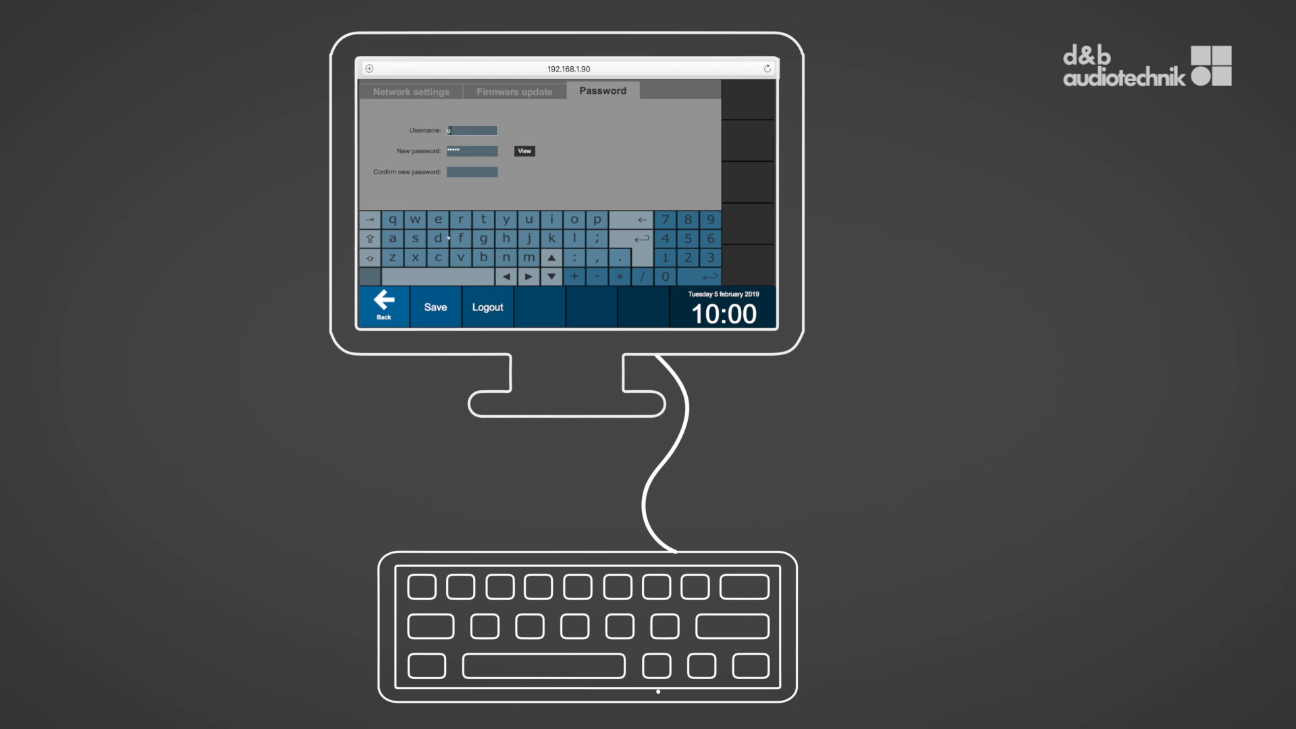
pyautogui.write('se')
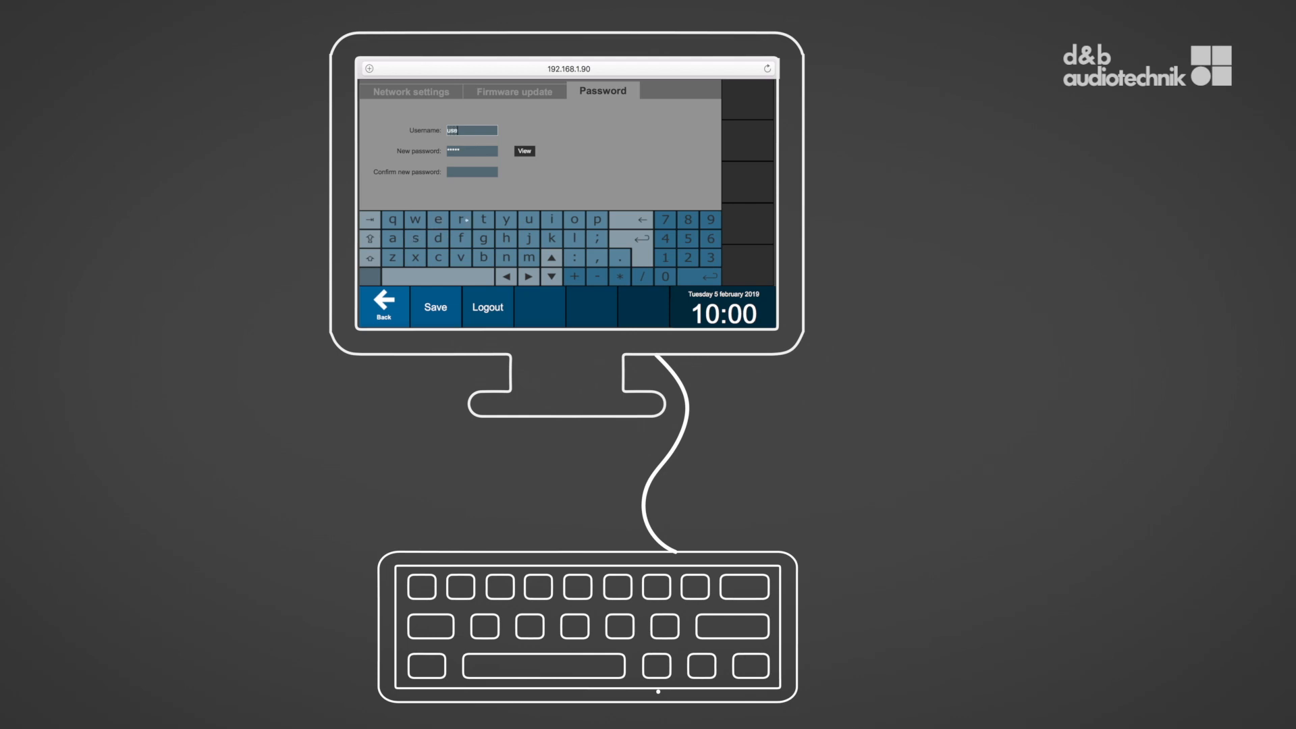